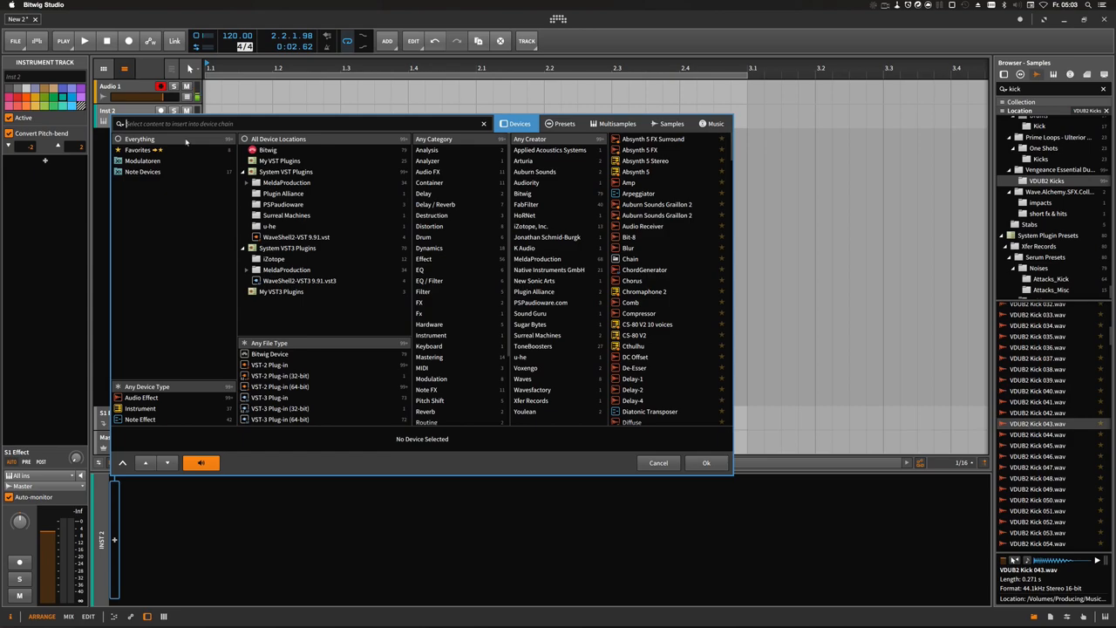
Insert Polysynth and draw a lengthened G1 note repeated across the bar.
text(poly)
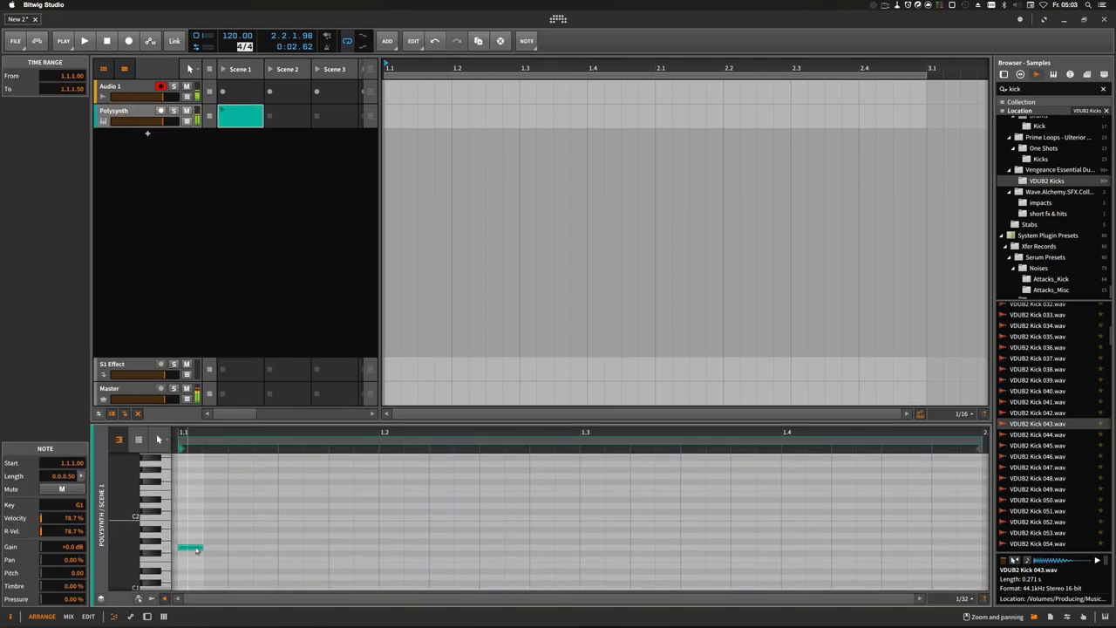
drag(198, 547, 306, 548)
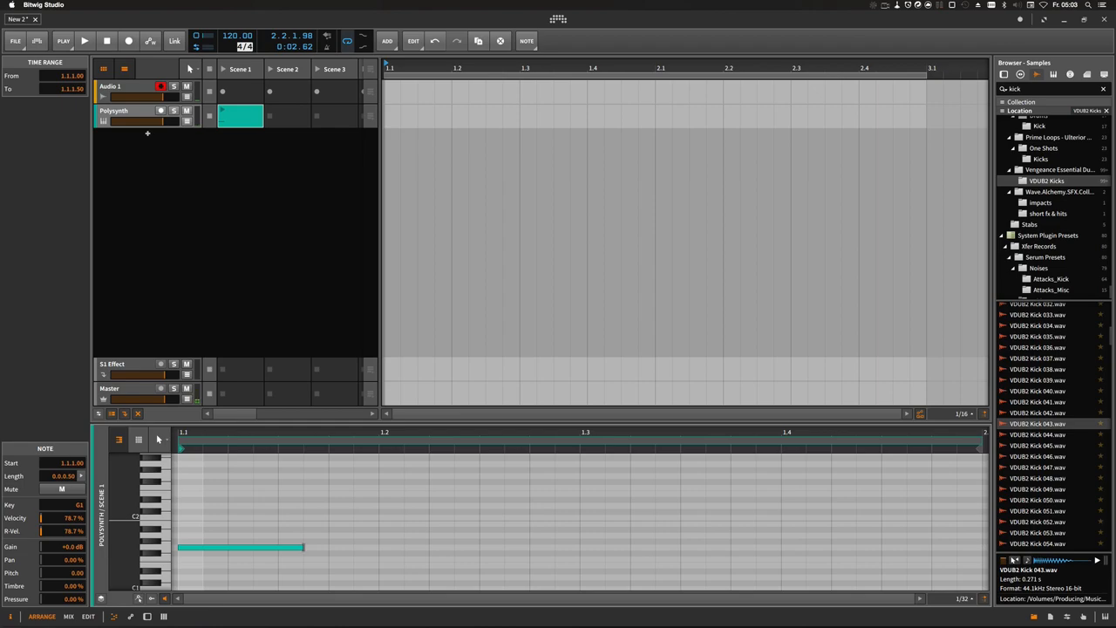
drag(302, 547, 807, 547)
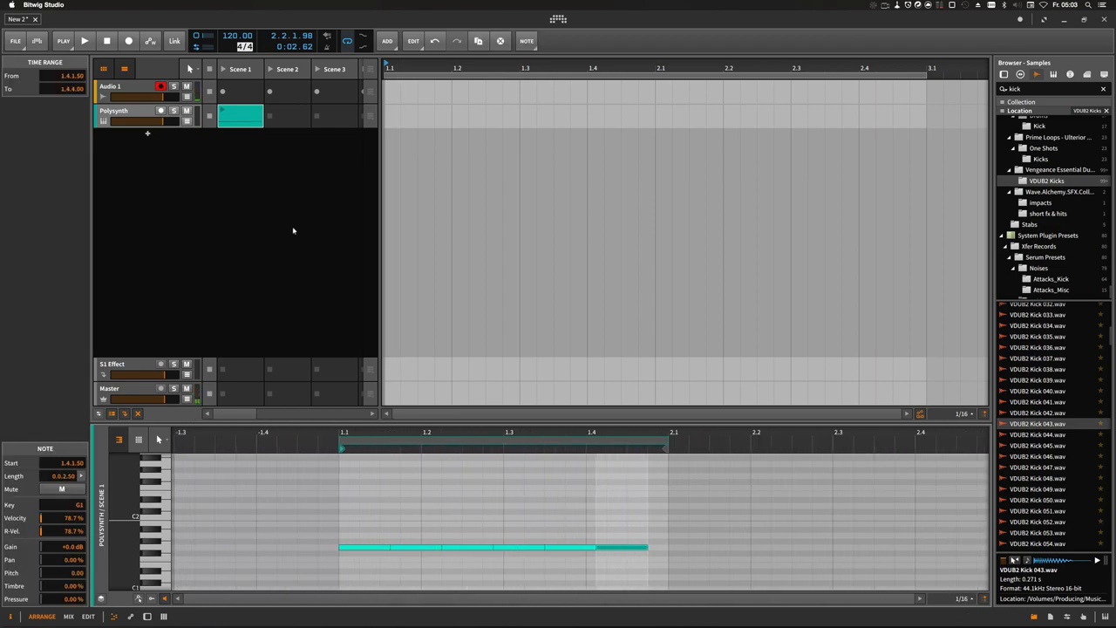
Show Polysynth's settings, then play and stop the bass clip to hear it.
click(84, 40)
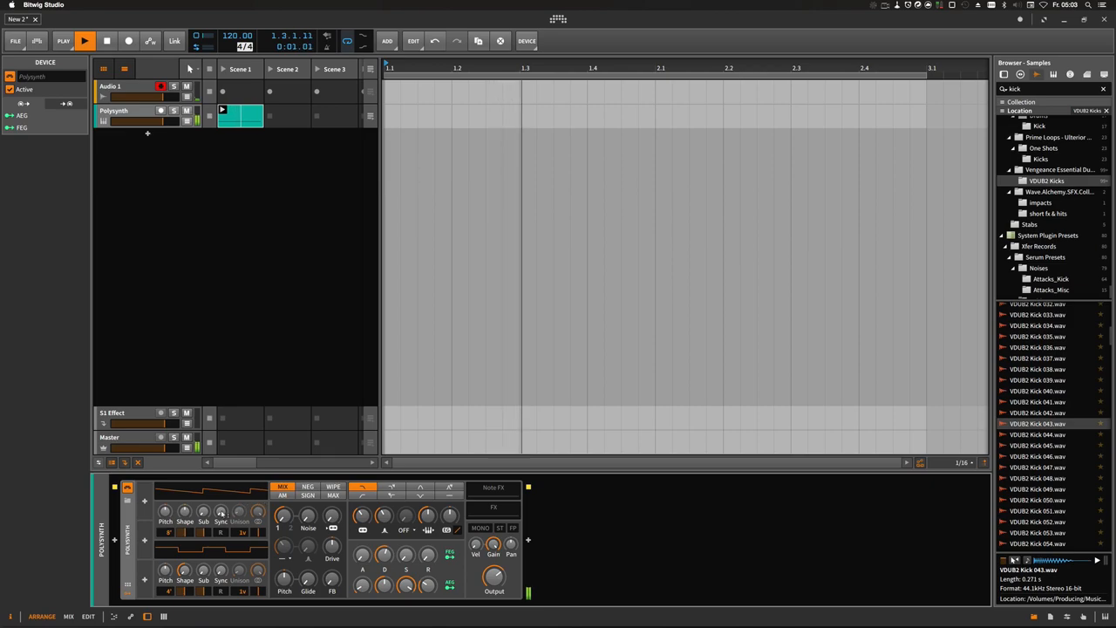
click(84, 41)
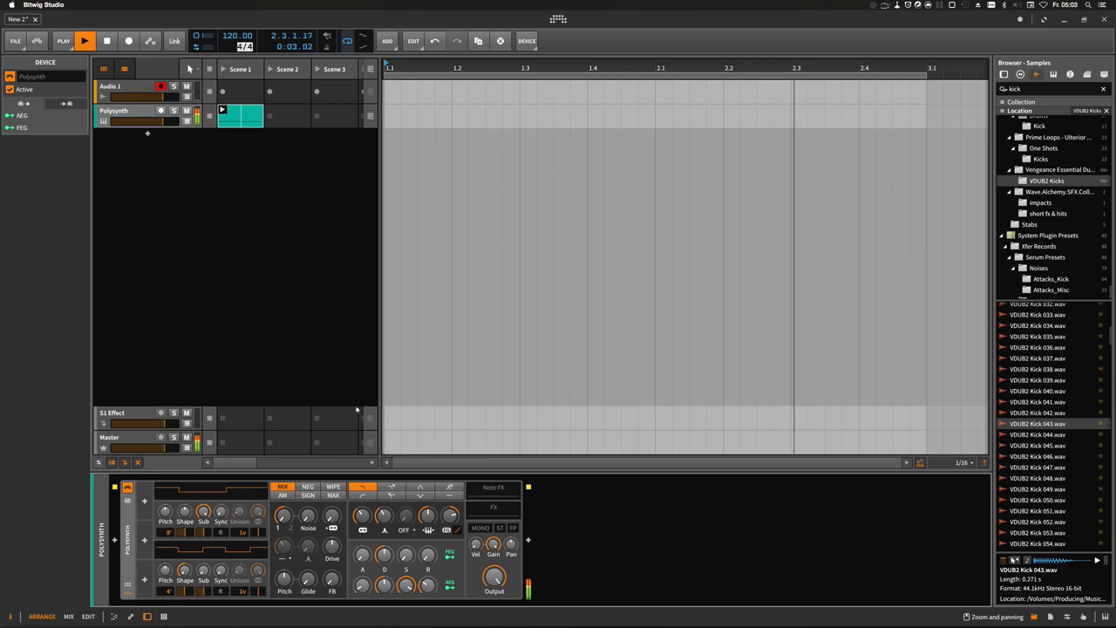
click(240, 116)
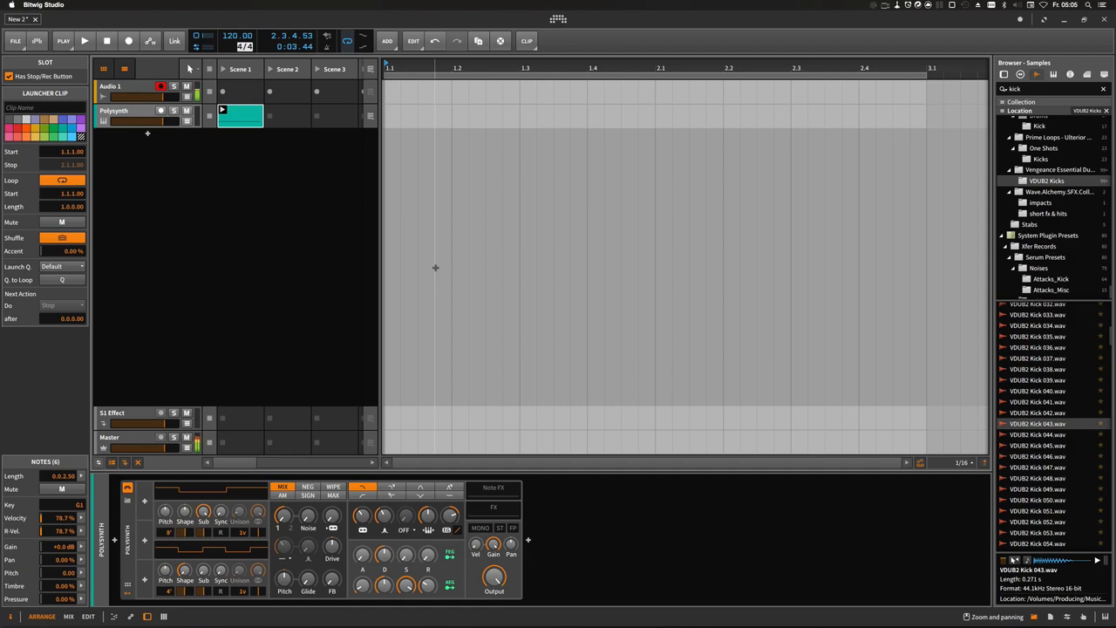
mouse_move(942, 362)
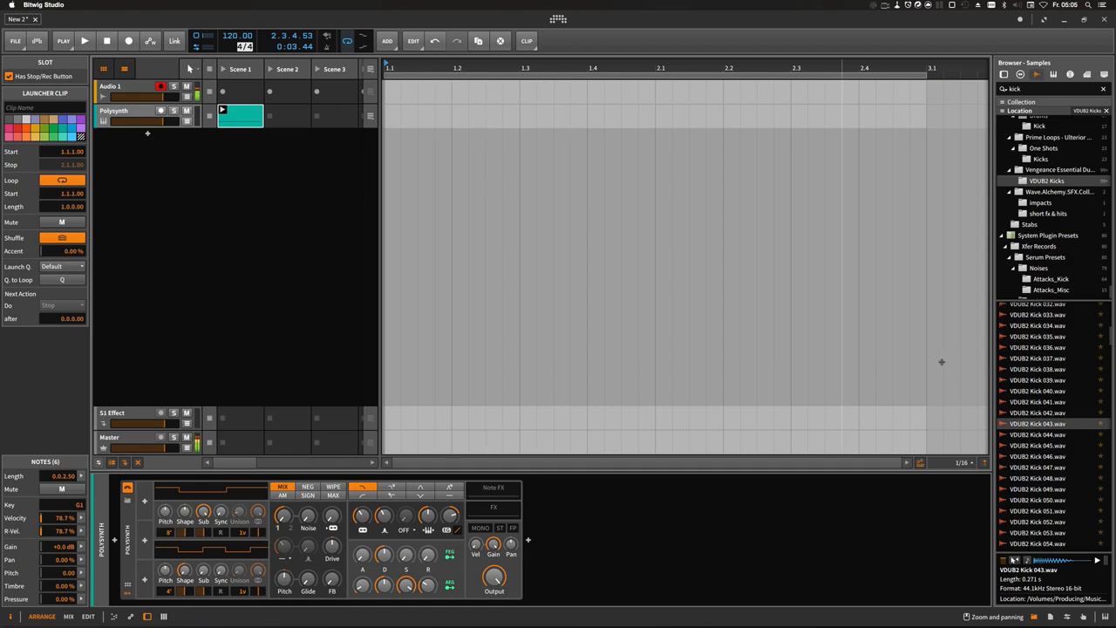
Preview kick samples, then view the VDUB2 Kick 051 track's device chain.
scroll(down, 3)
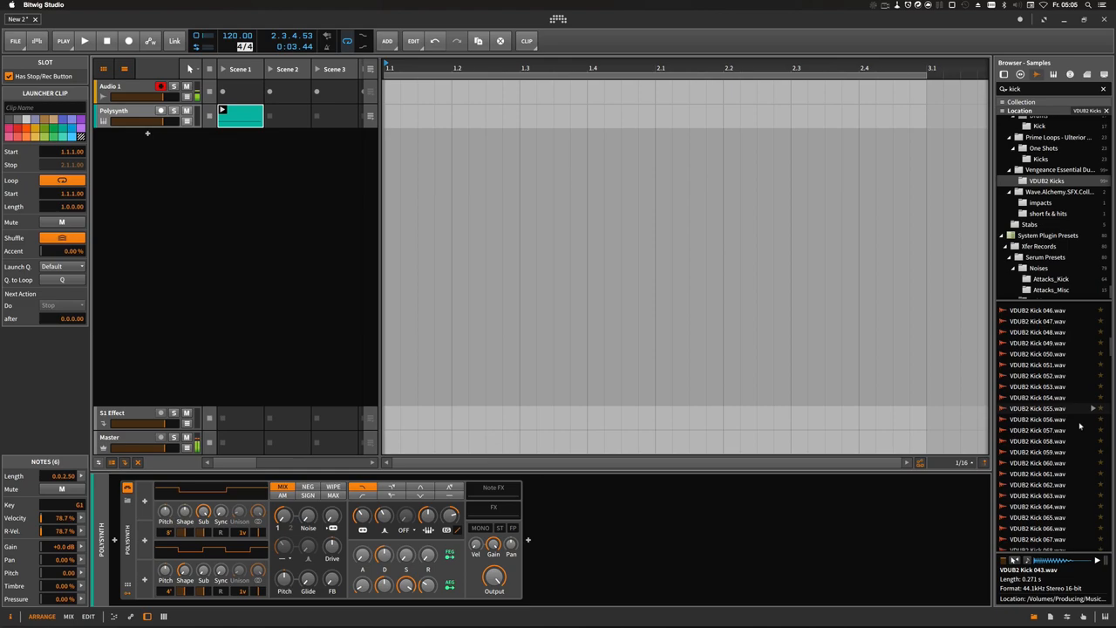
click(1038, 419)
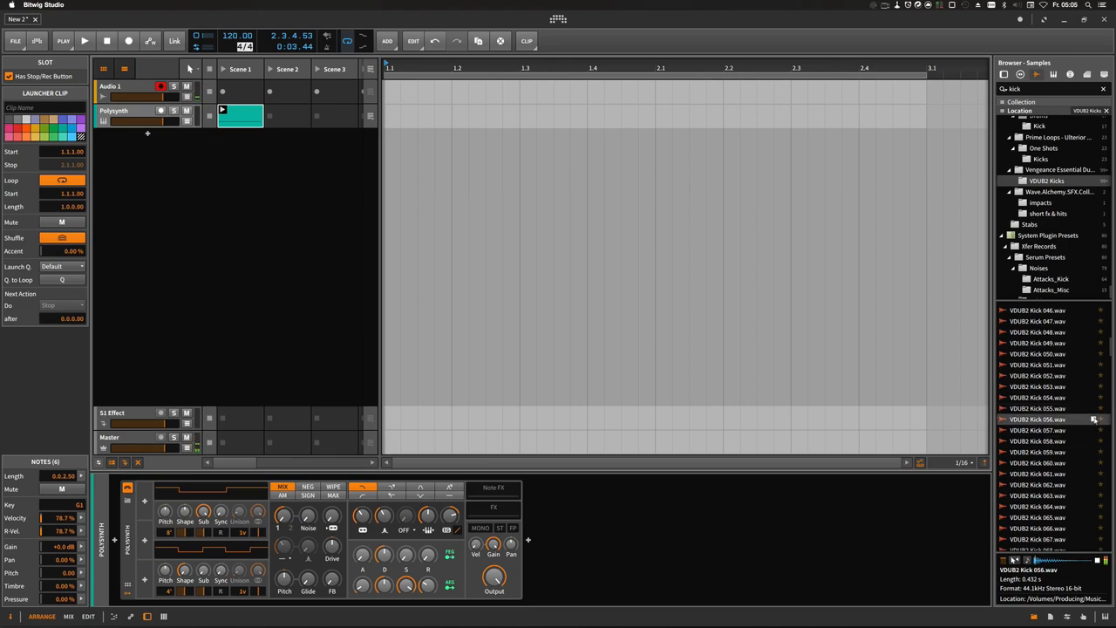
click(1037, 364)
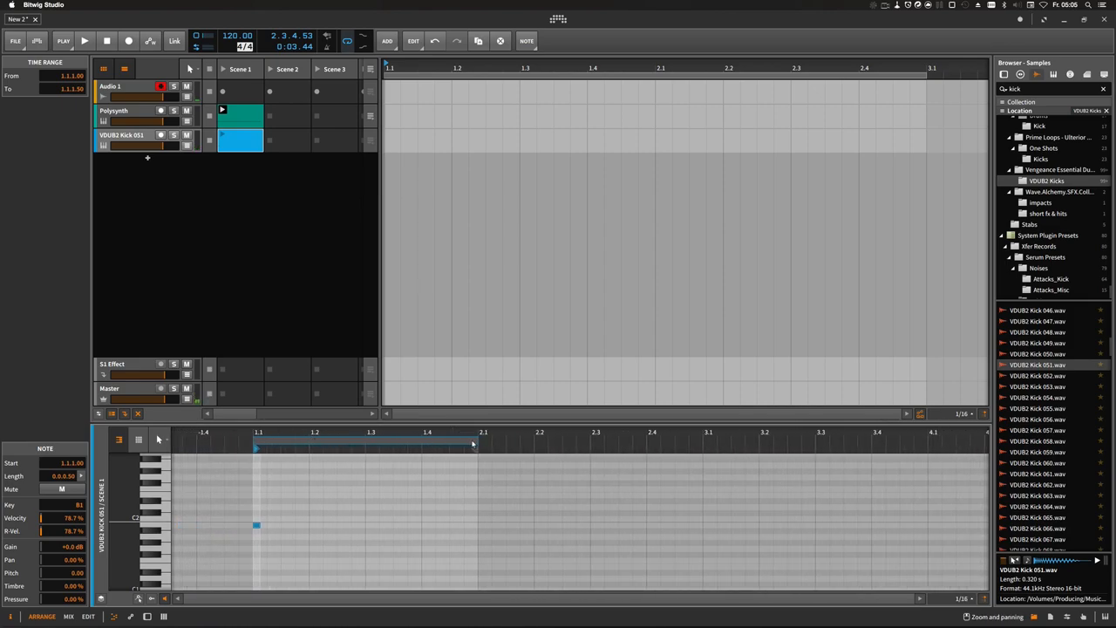
click(240, 140)
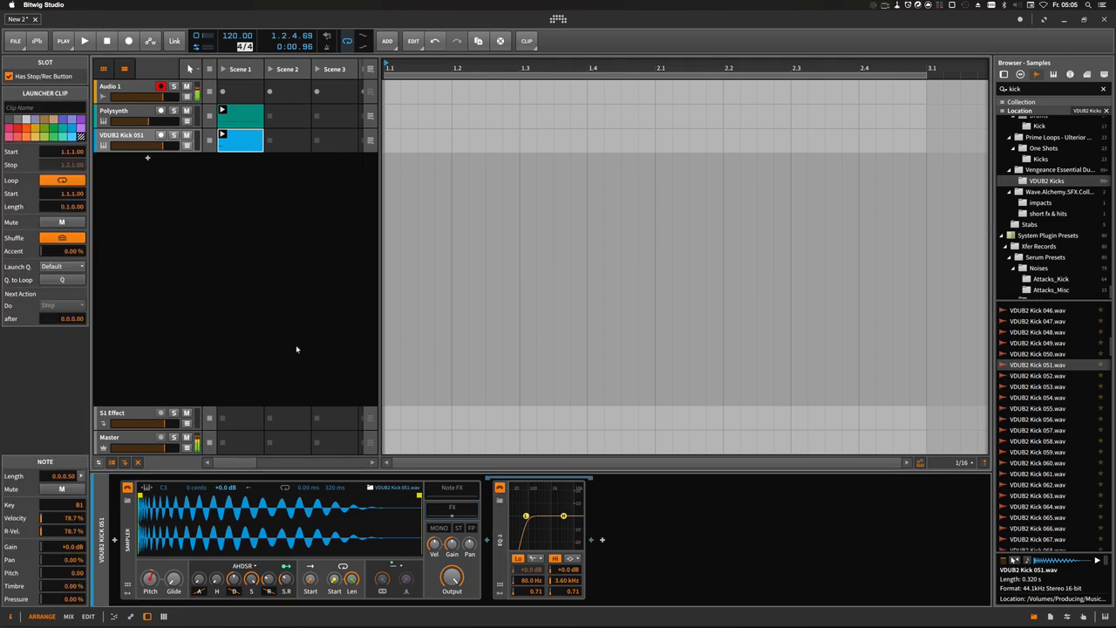
mouse_move(306, 340)
text(e-)
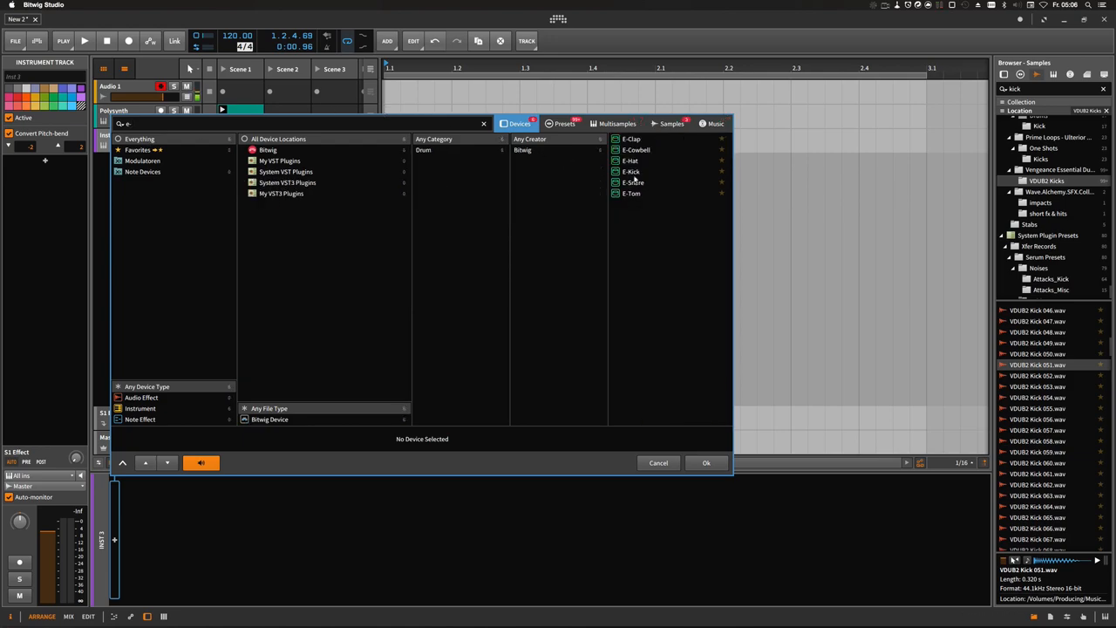
Load the E-Kick drum synth, create a new clip, and show E-Kick's settings.
click(706, 462)
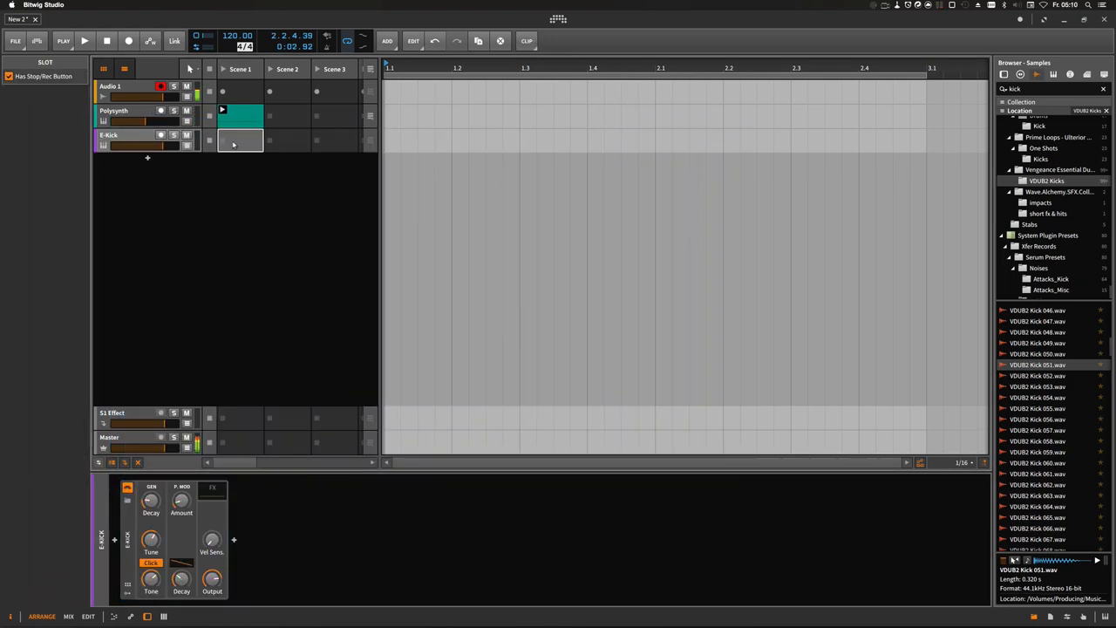
double_click(240, 141)
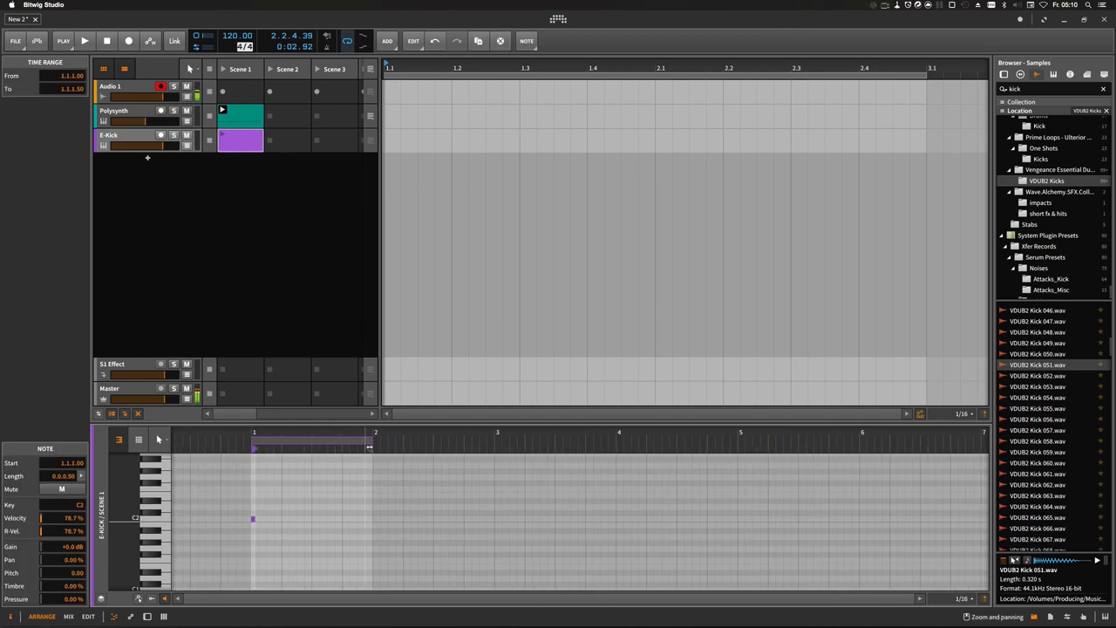
click(239, 140)
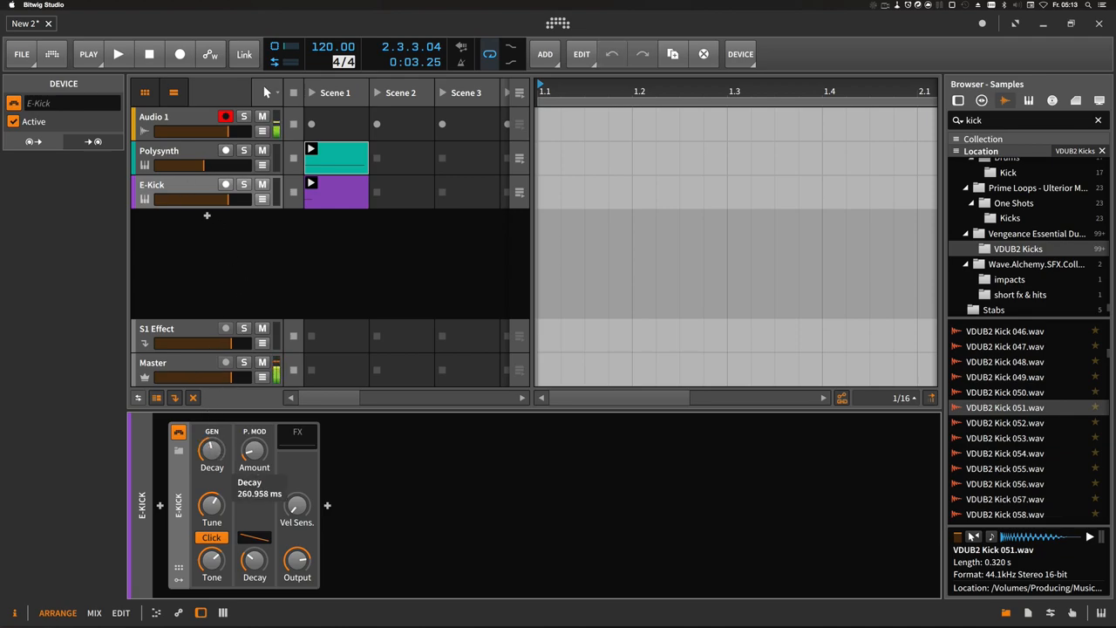
click(118, 54)
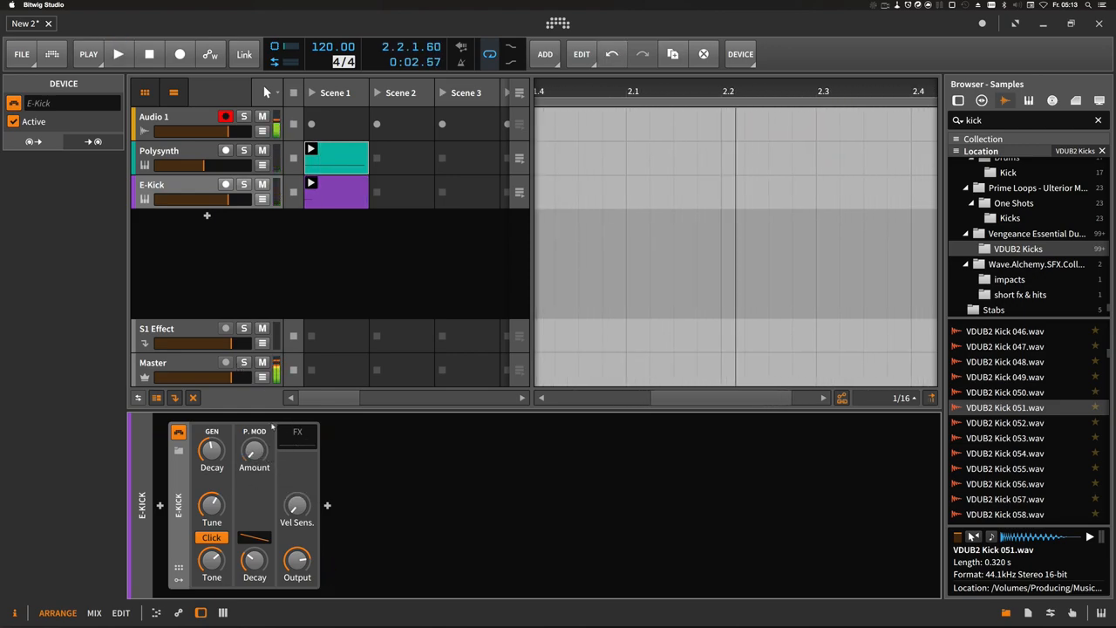
click(119, 54)
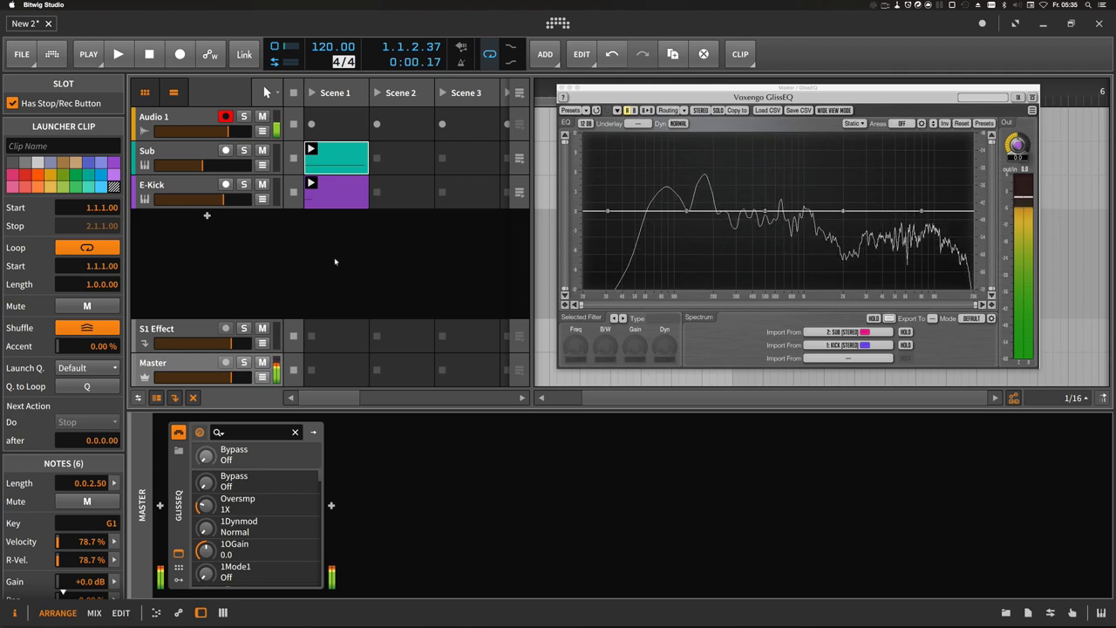
Play and stop kick and Sub to compare their spectra in GlissEQ.
click(118, 54)
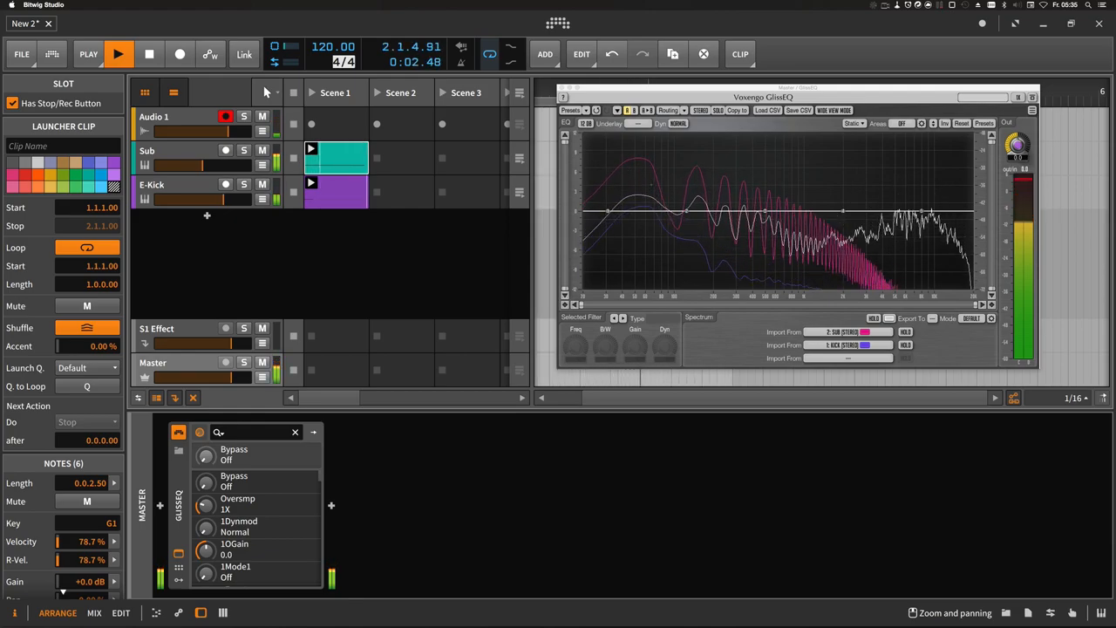
click(148, 54)
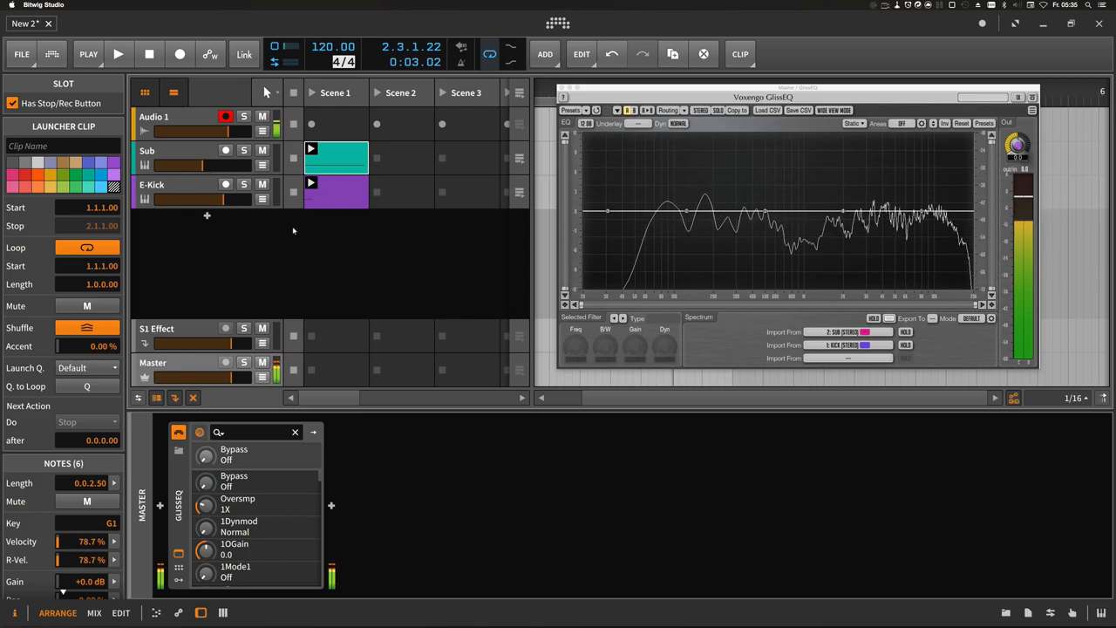
click(151, 184)
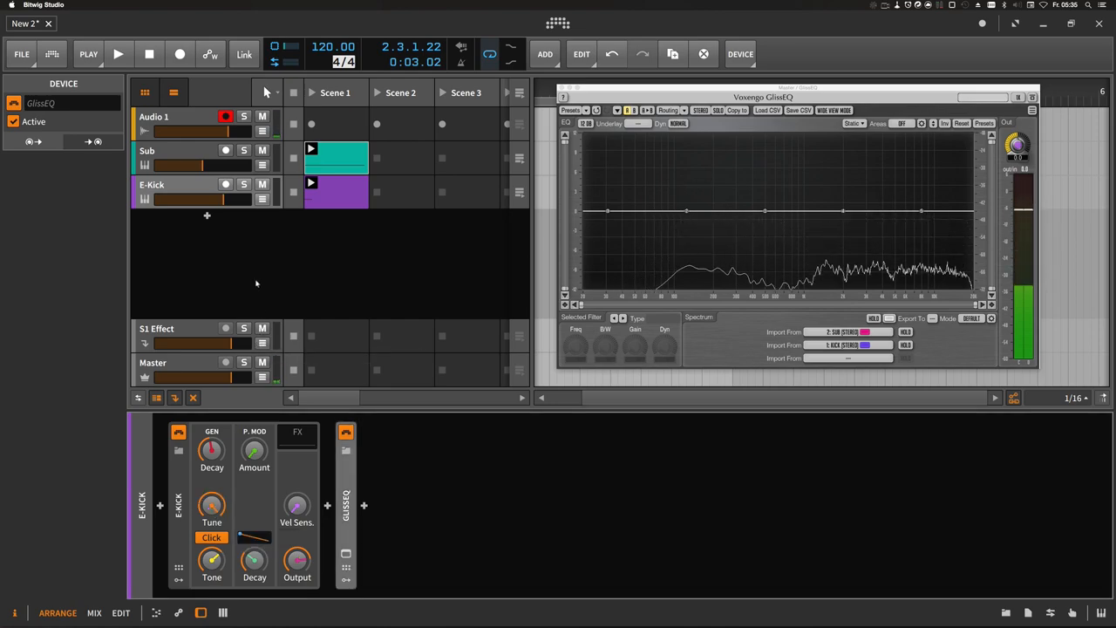
Tune E-Kick to 65.374 Hz and set P.MOD Amount to +0.000 st.
click(117, 54)
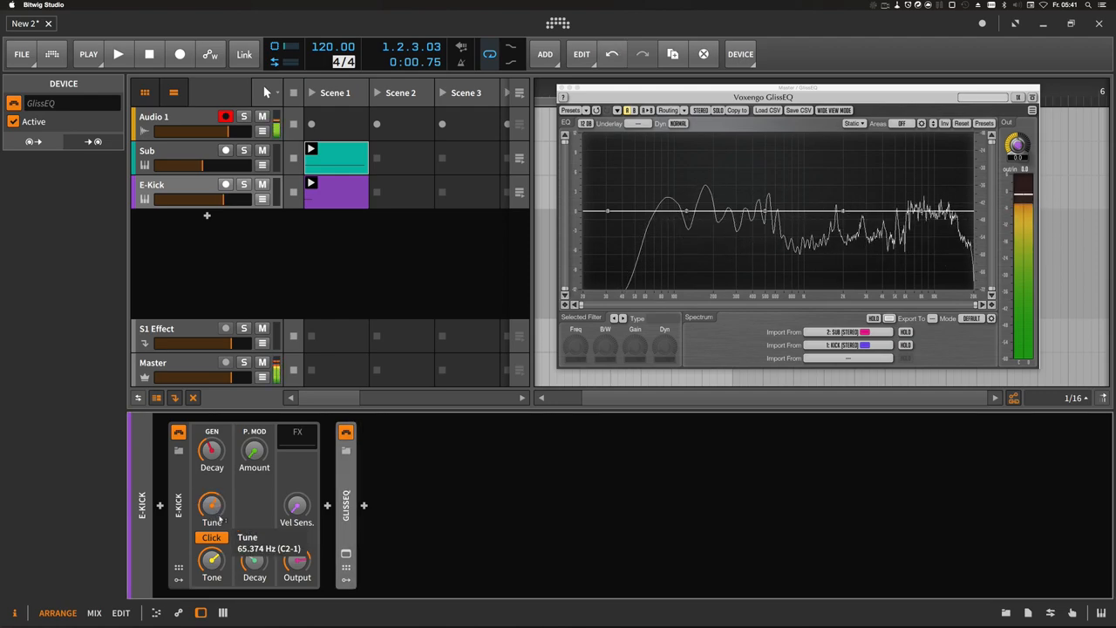
drag(211, 504, 211, 523)
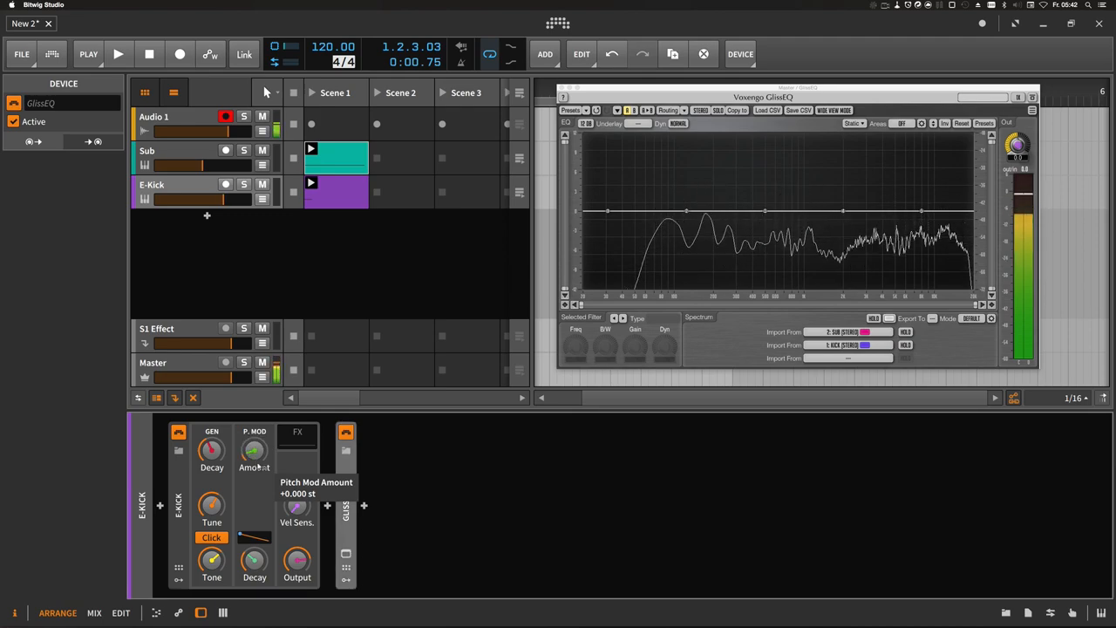
drag(254, 451, 254, 435)
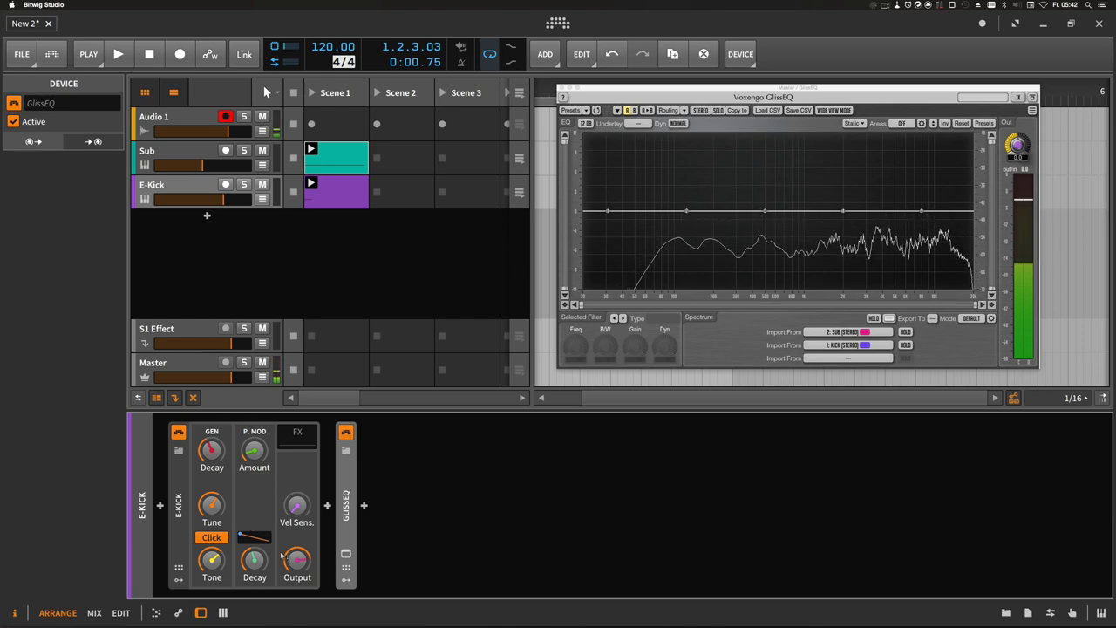
click(118, 54)
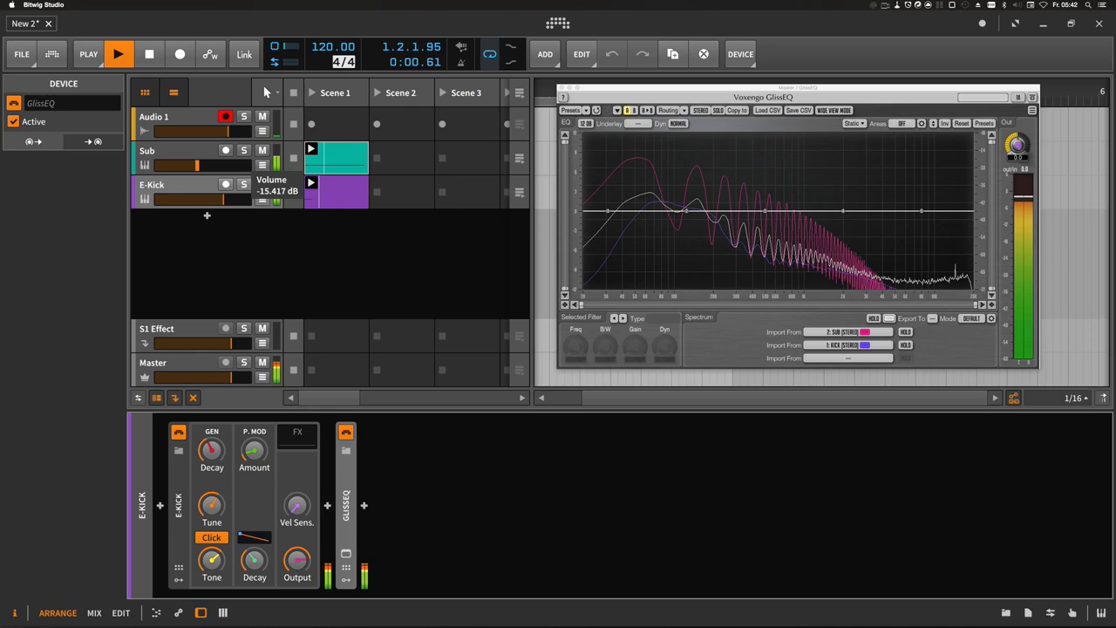
Control playback while setting the Sub fader to about −15.4 dB.
click(149, 54)
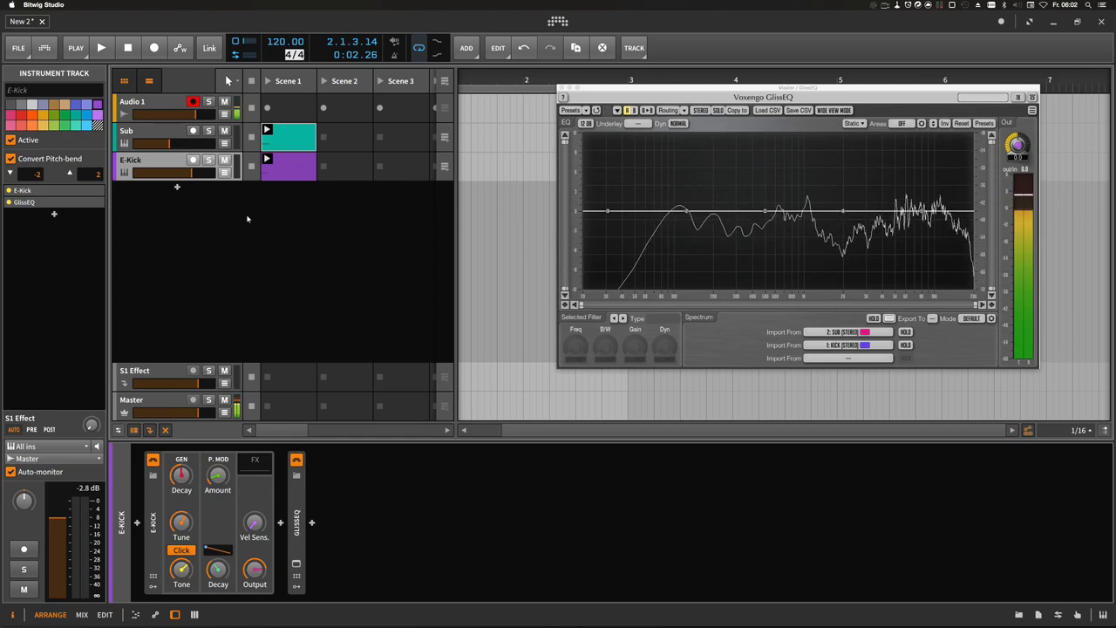
Set the Sub oscilloscope's second input to Ext, sourced from E-Kick (POST).
click(126, 130)
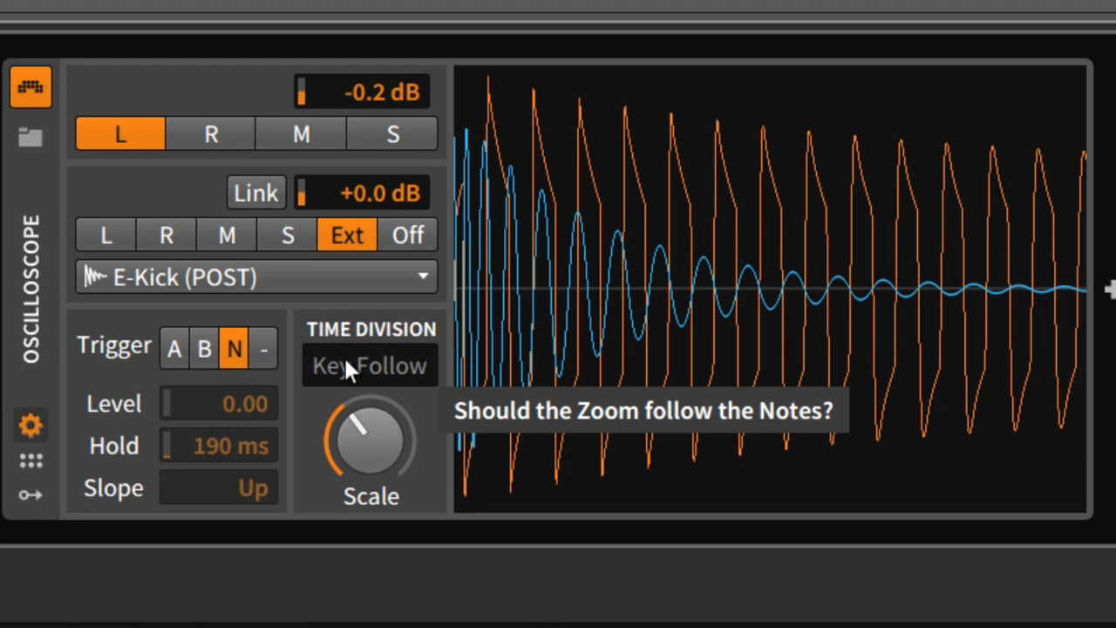
mouse_move(702, 318)
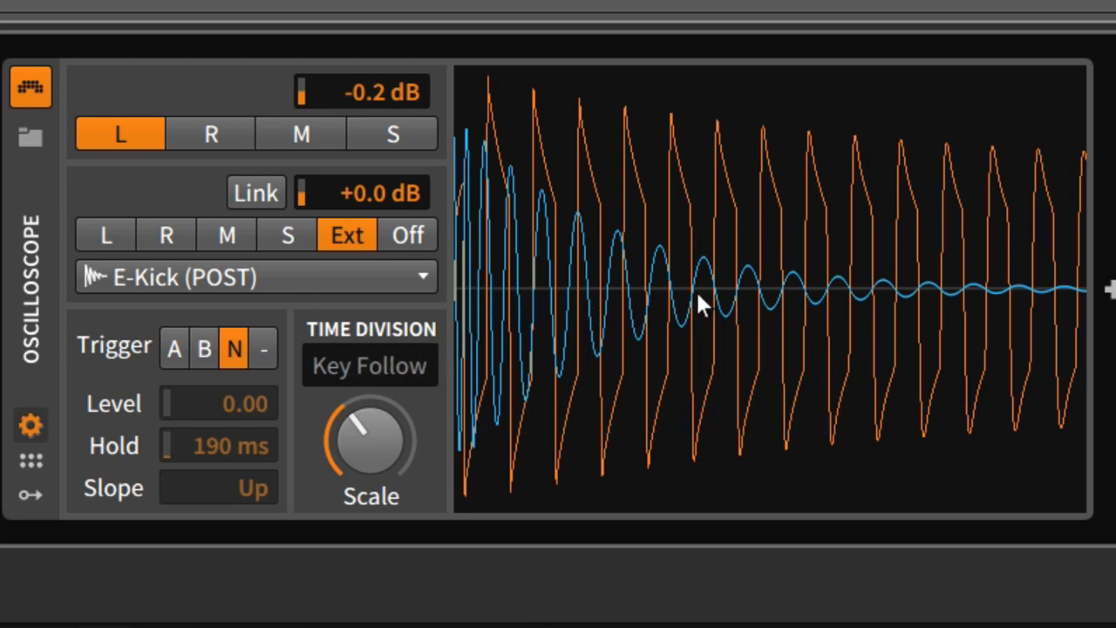
mouse_move(707, 301)
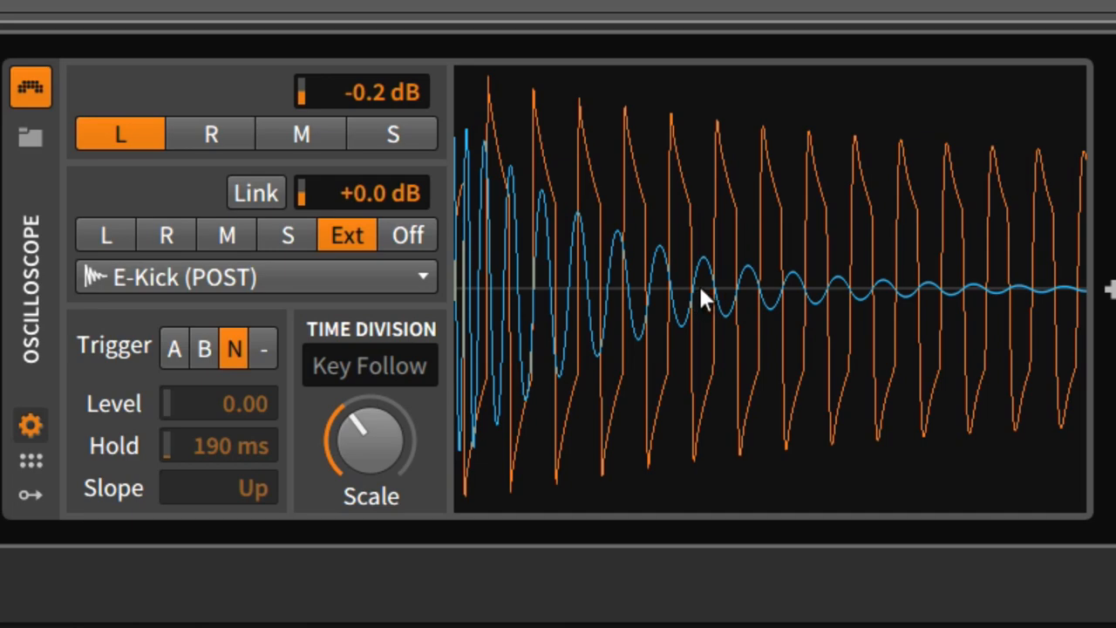
mouse_move(716, 288)
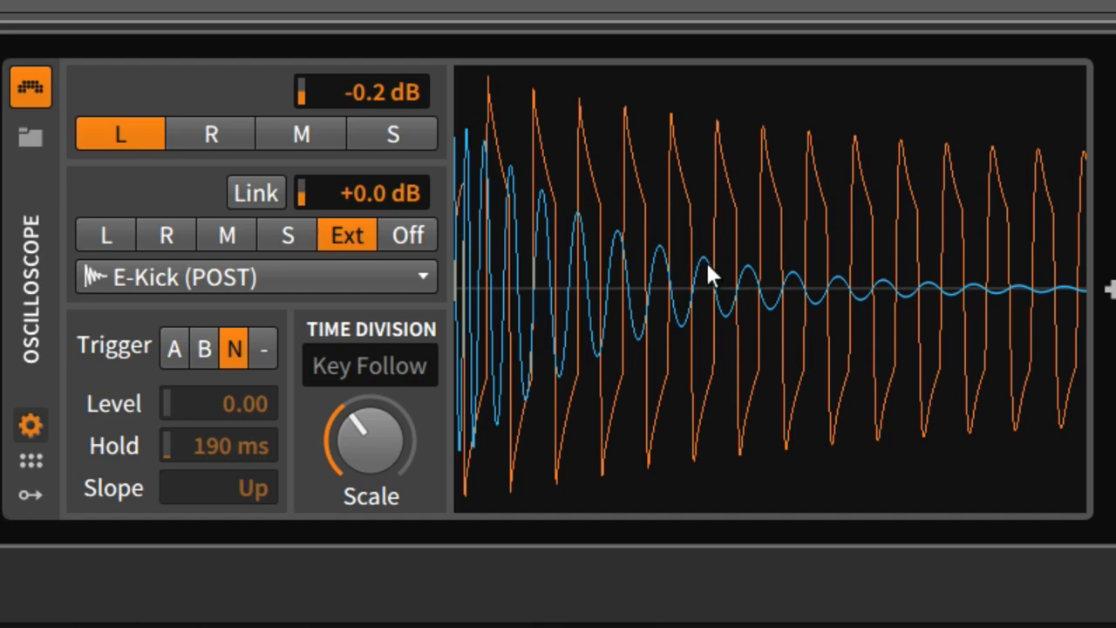
mouse_move(706, 405)
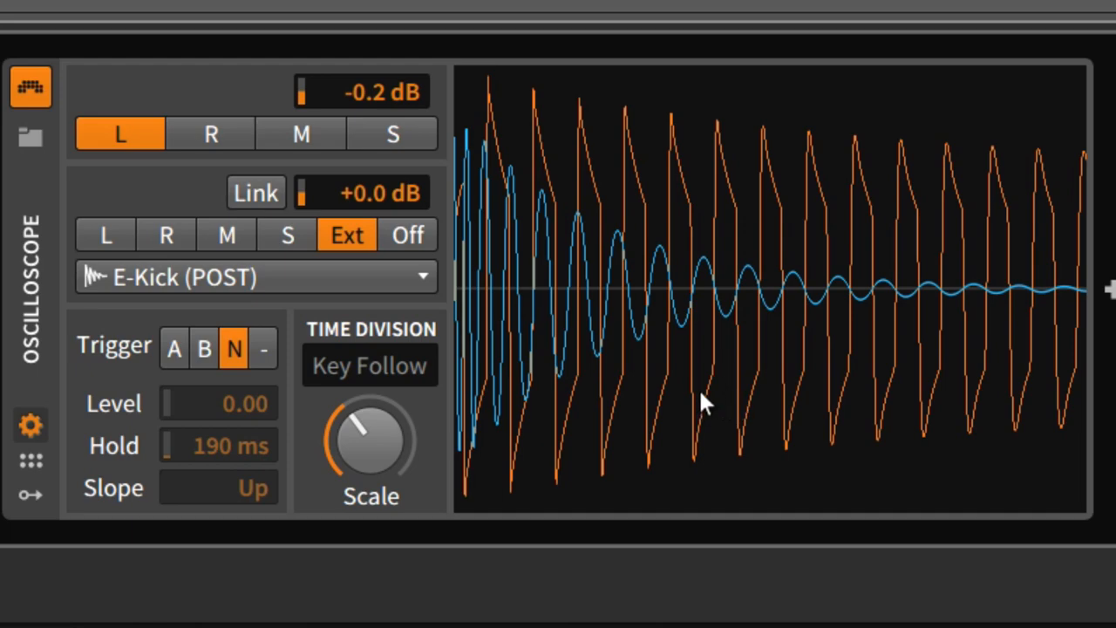
mouse_move(706, 366)
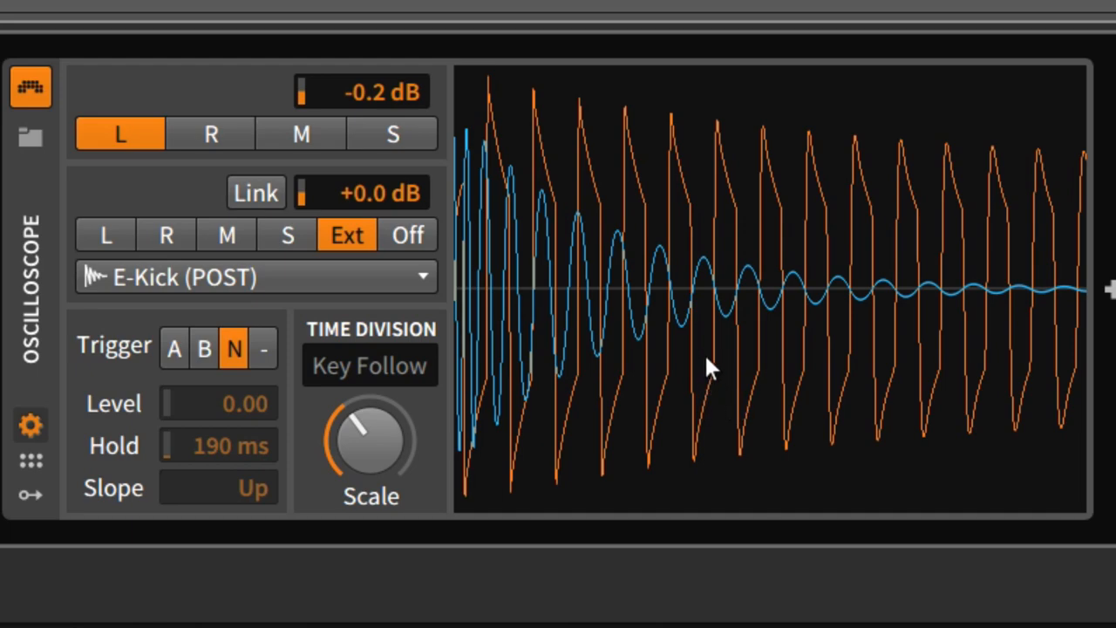
mouse_move(724, 306)
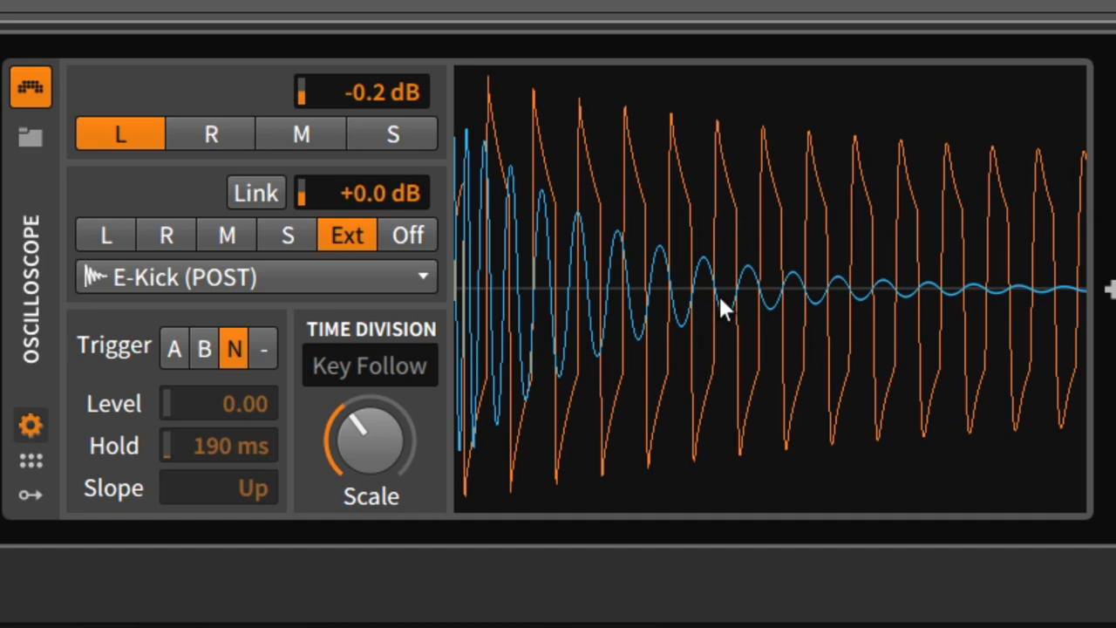
mouse_move(741, 305)
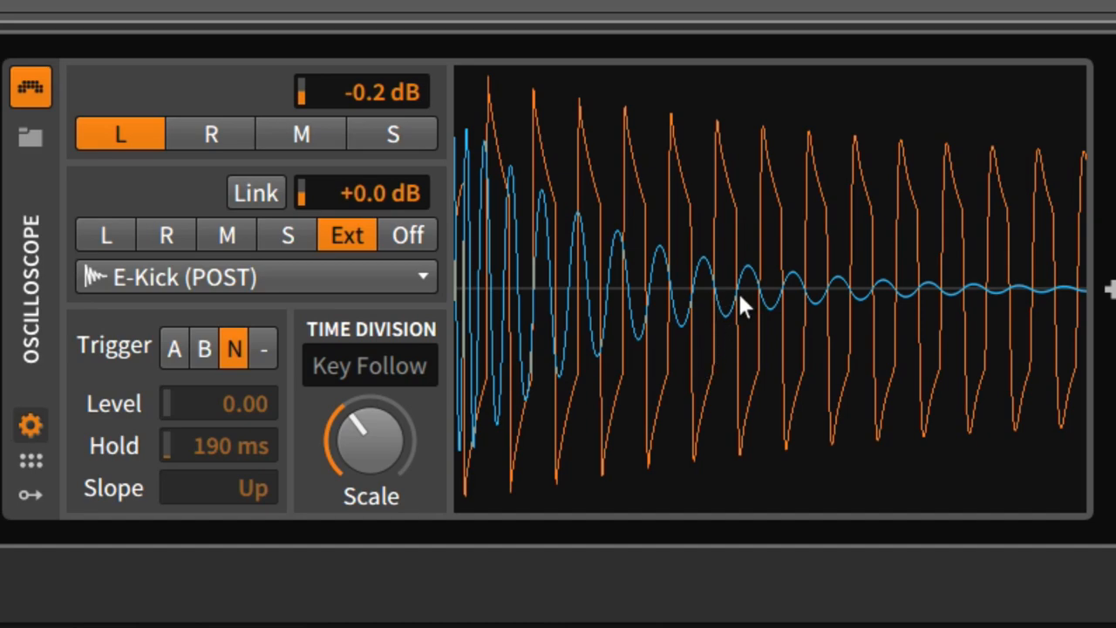
mouse_move(728, 297)
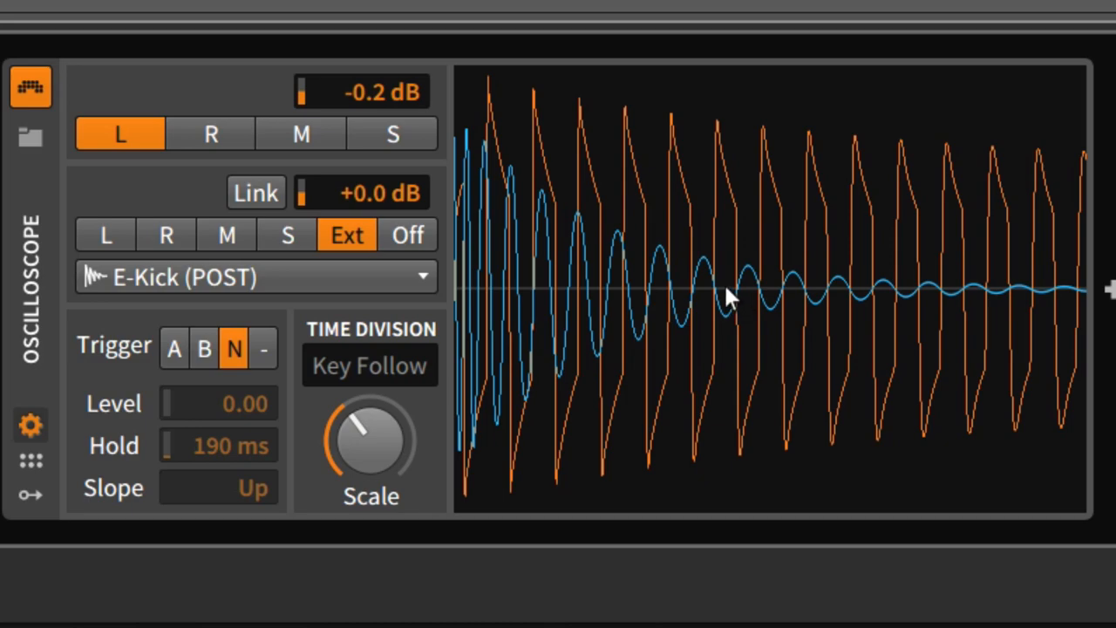
mouse_move(920, 315)
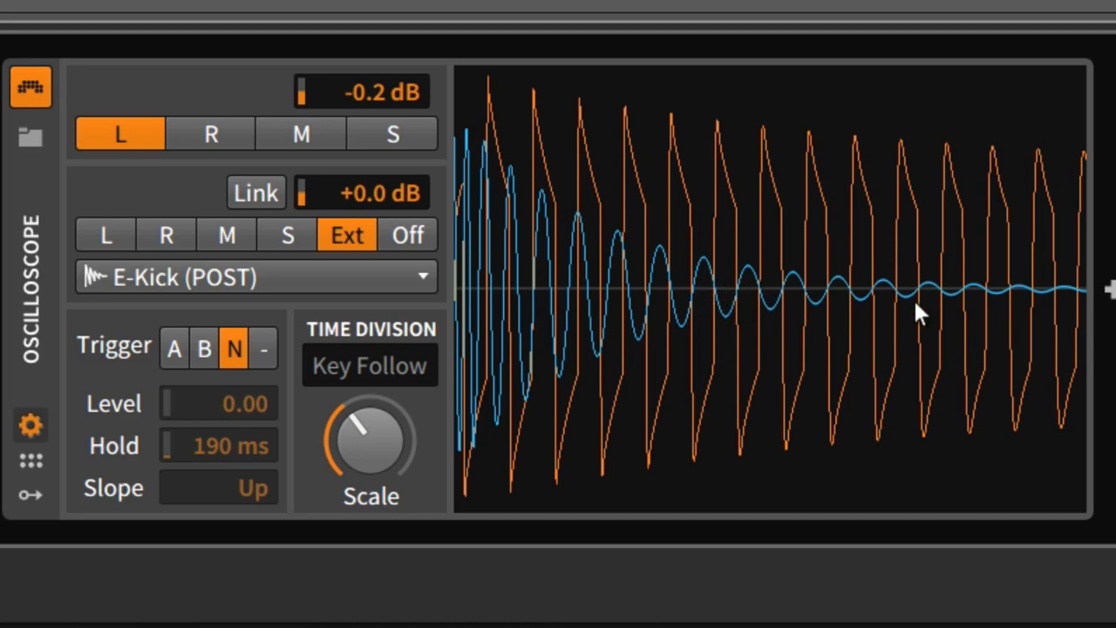
mouse_move(776, 292)
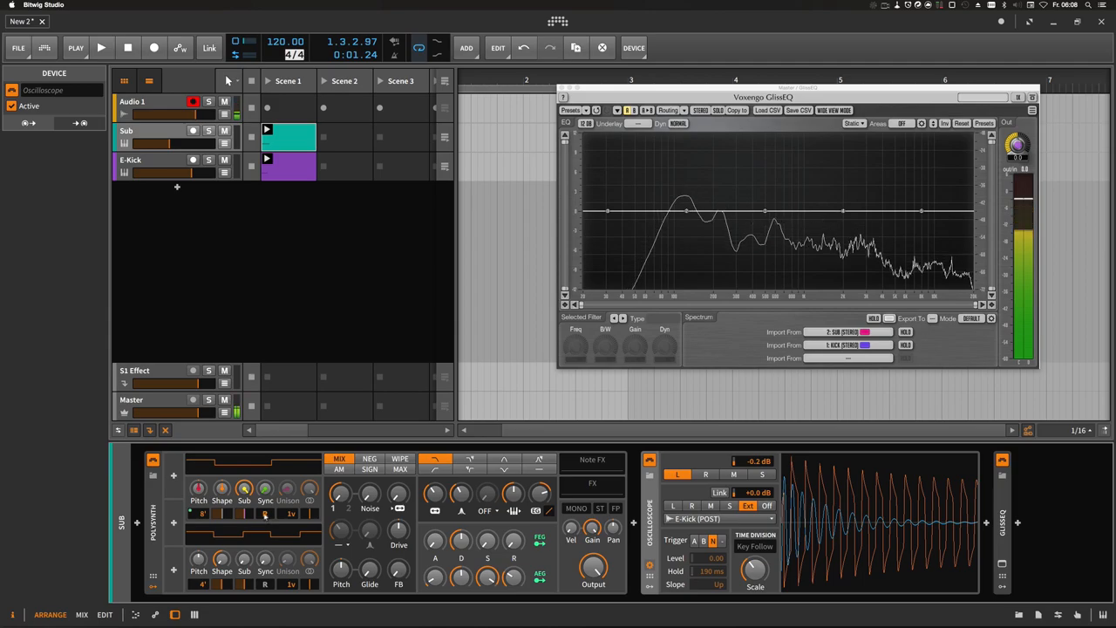
Insert Time Shift before the Sub's oscilloscope and delay it about 10.5 ms.
click(636, 529)
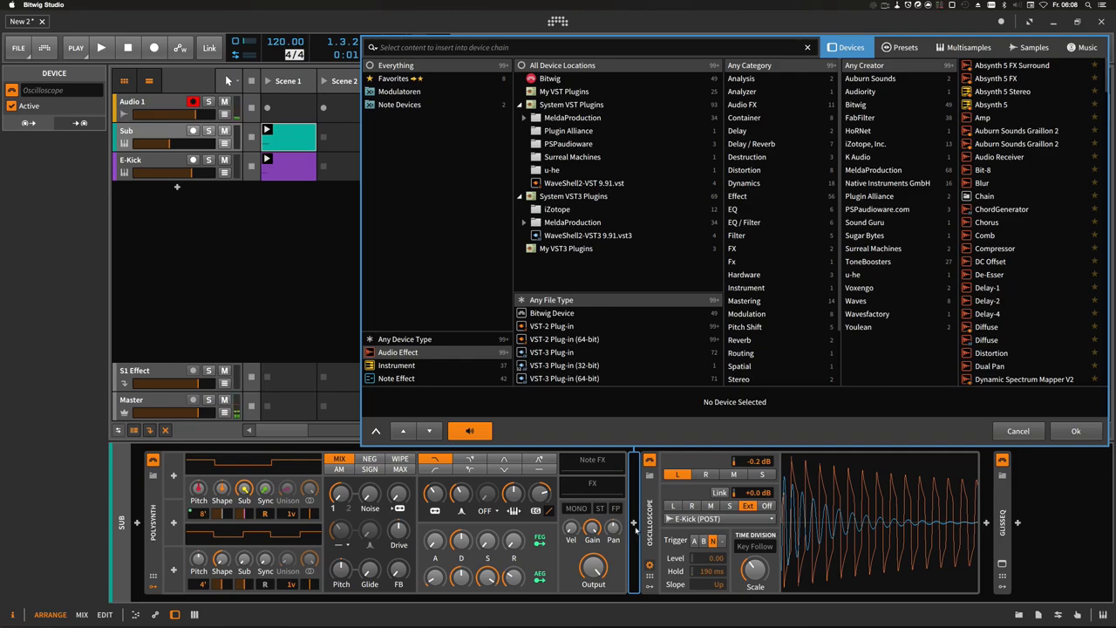
text(time)
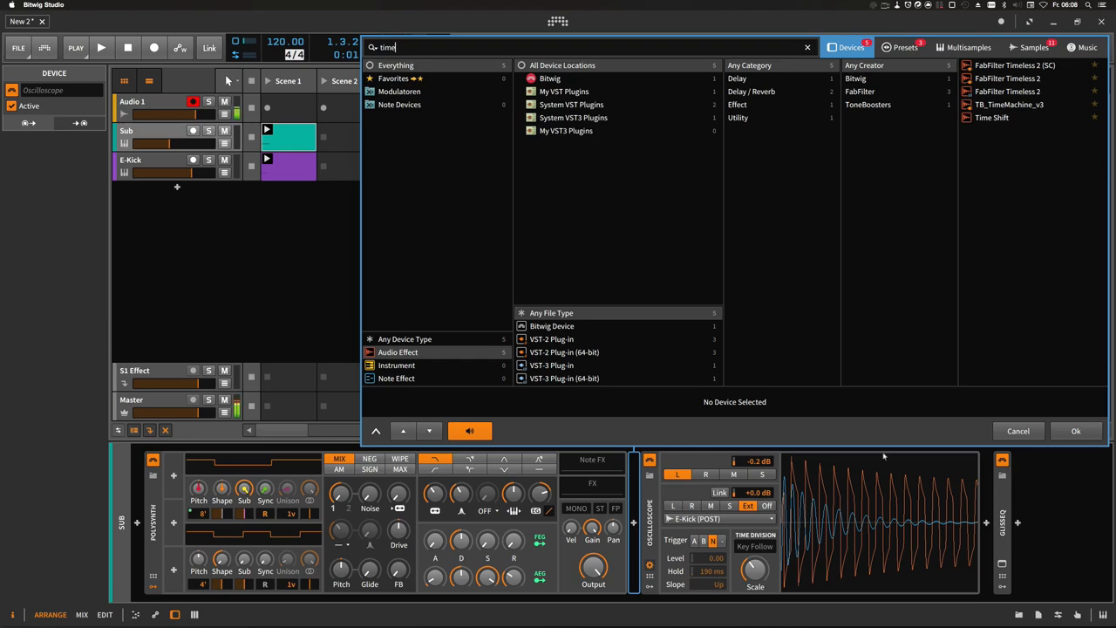
click(1076, 431)
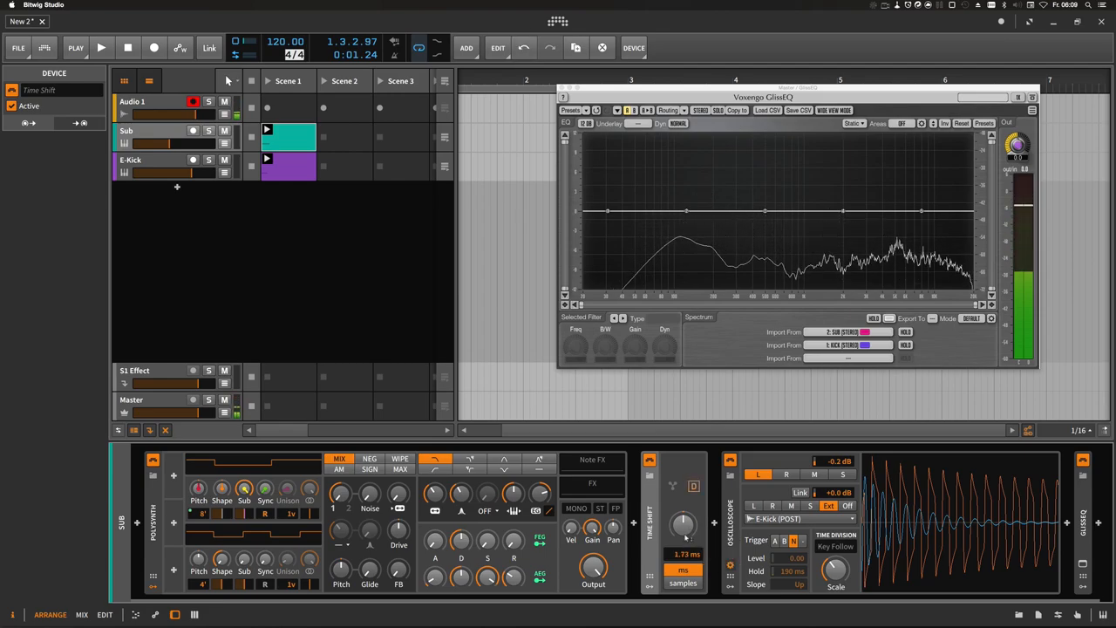
click(101, 48)
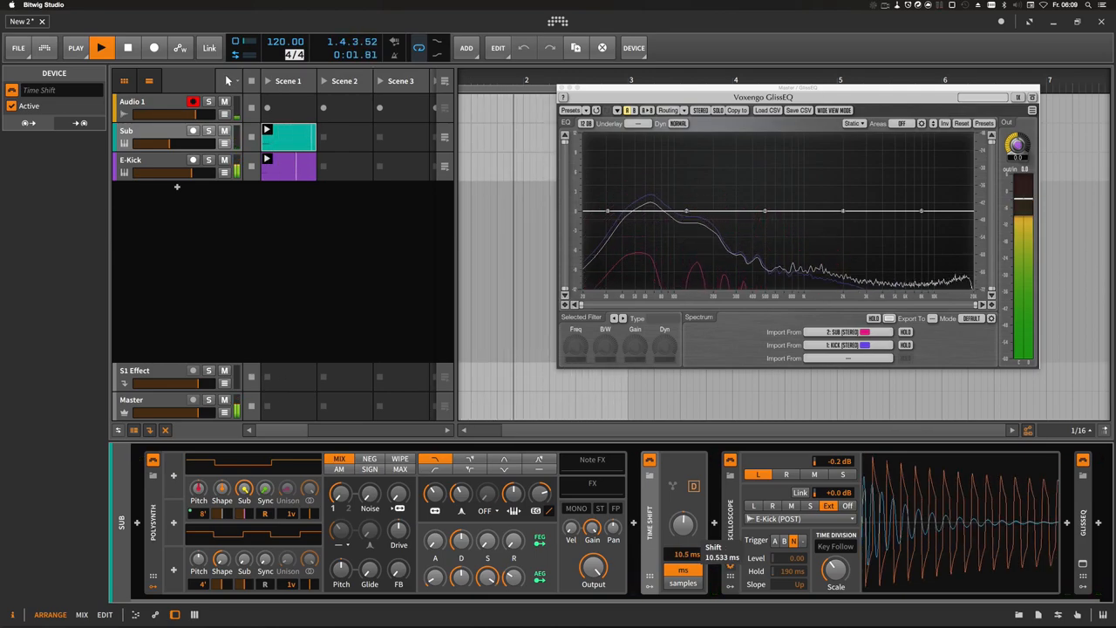
Fine-tune the Sub's Time Shift to 10.6 ms.
click(101, 47)
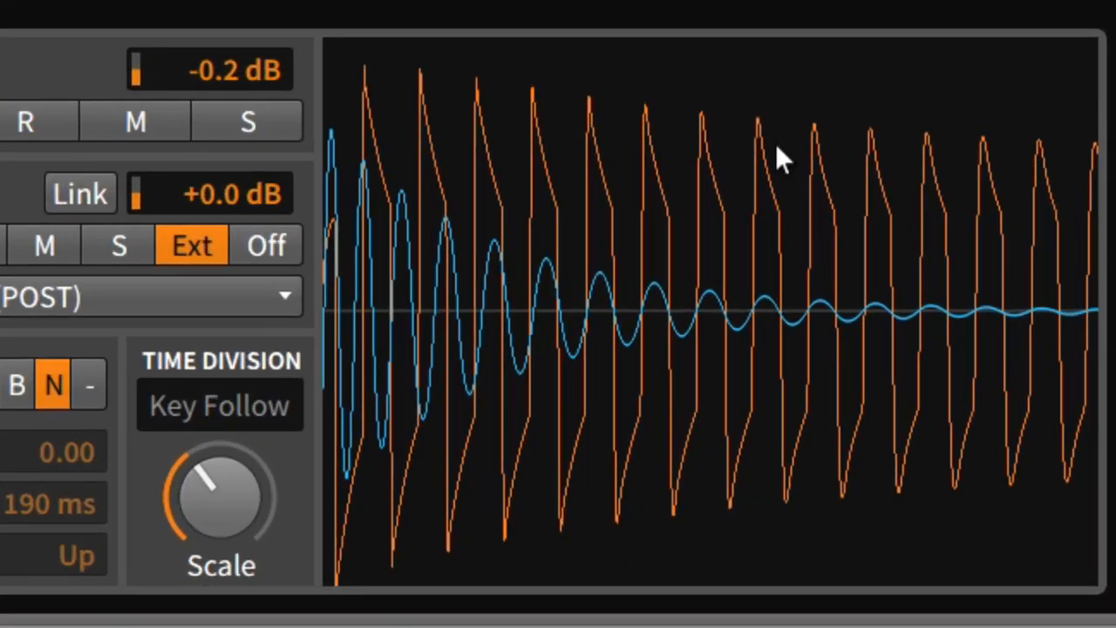
mouse_move(736, 318)
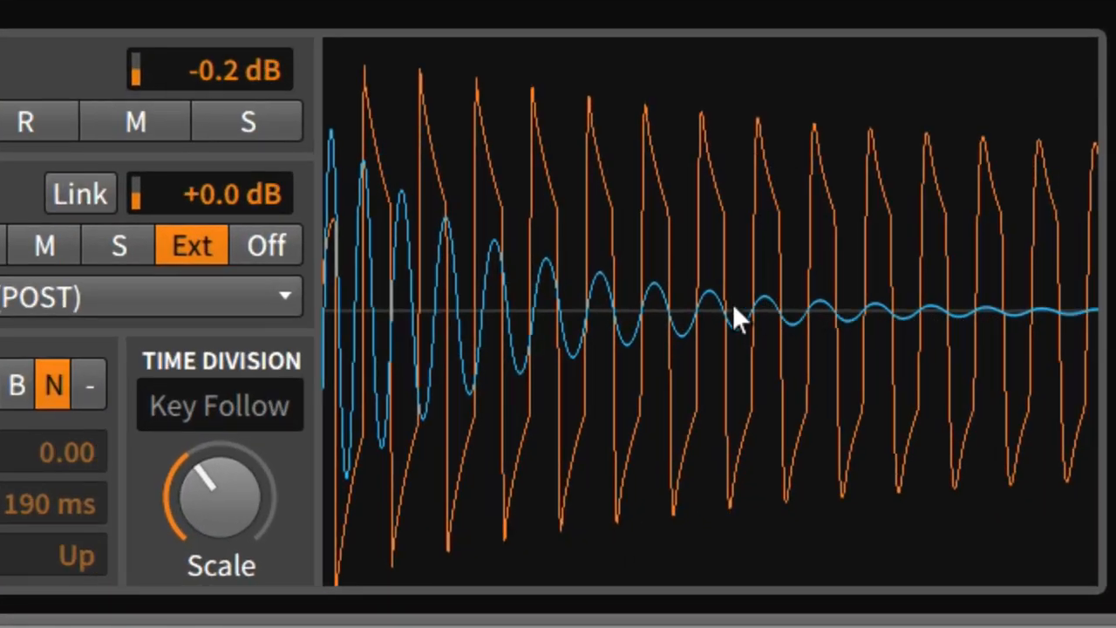
mouse_move(819, 327)
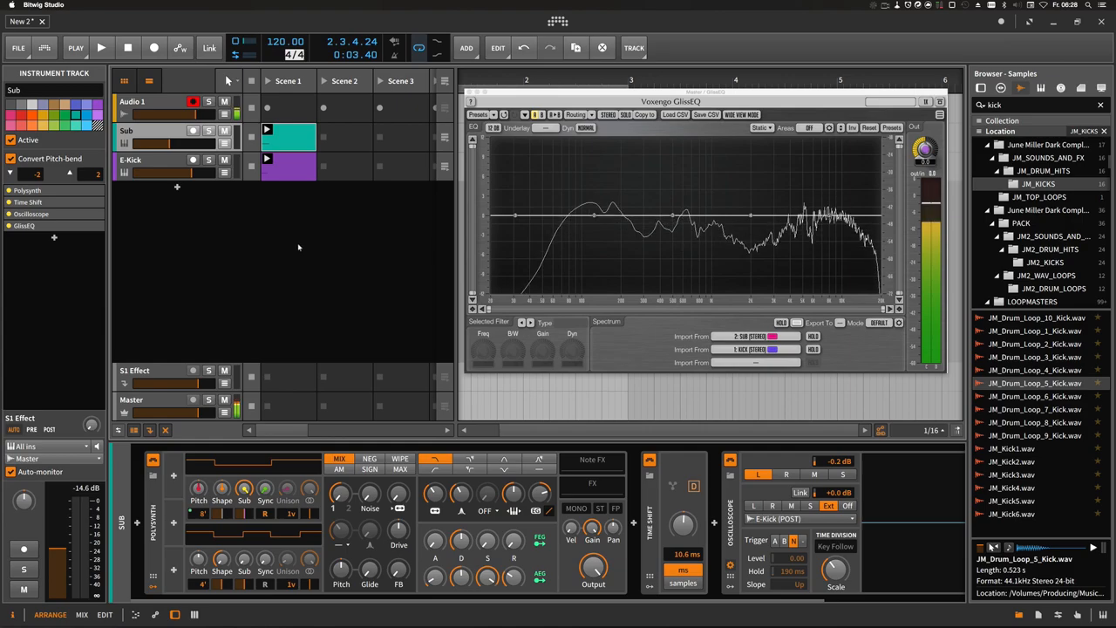
Select the E-Kick track and search for Replacer to add after GlissEQ.
click(130, 160)
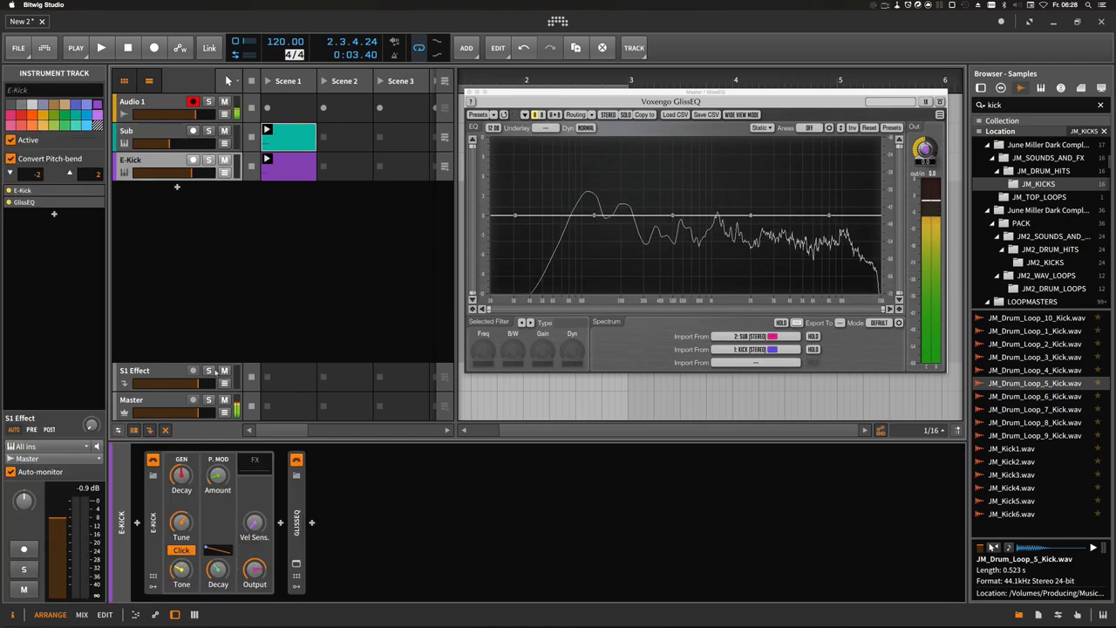
click(312, 522)
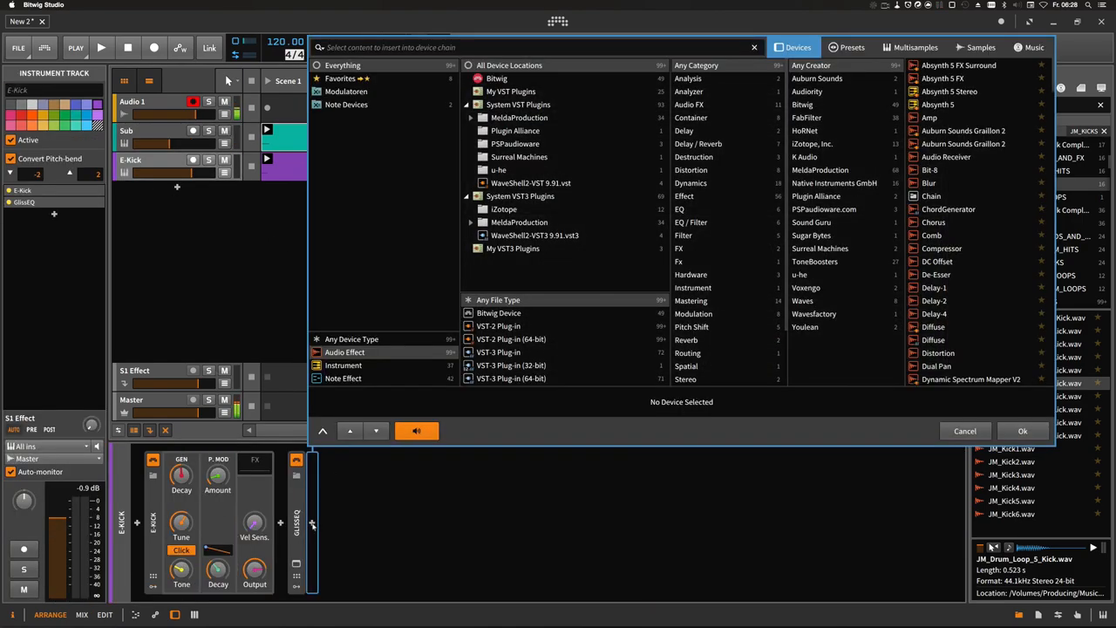
text(r)
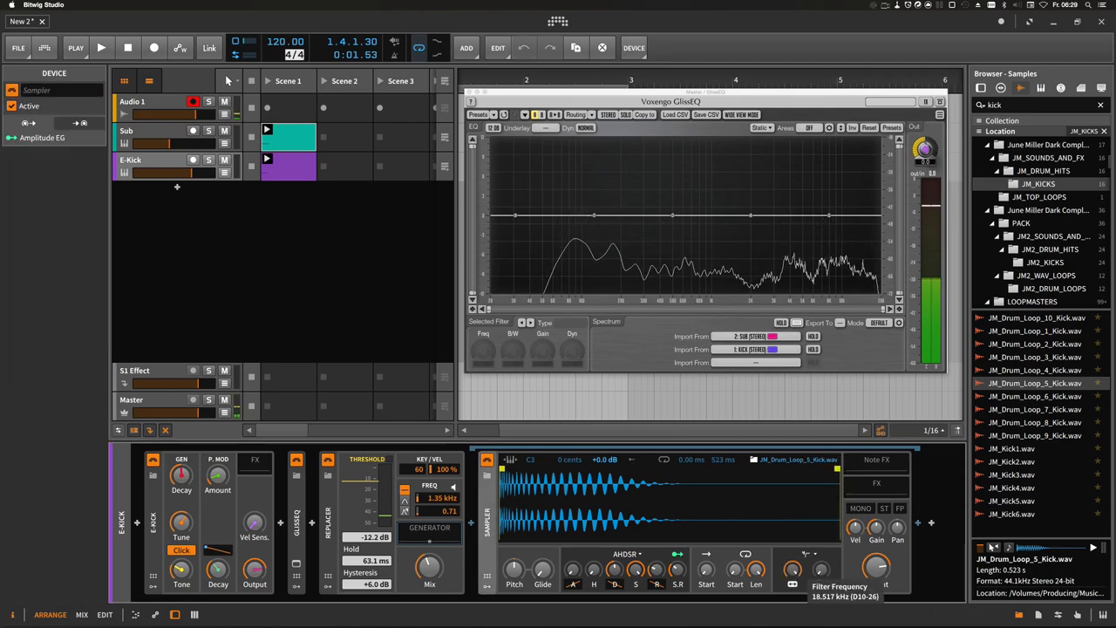
Play the kick and blend the Replacer sample in at about 33.7% mix.
click(101, 48)
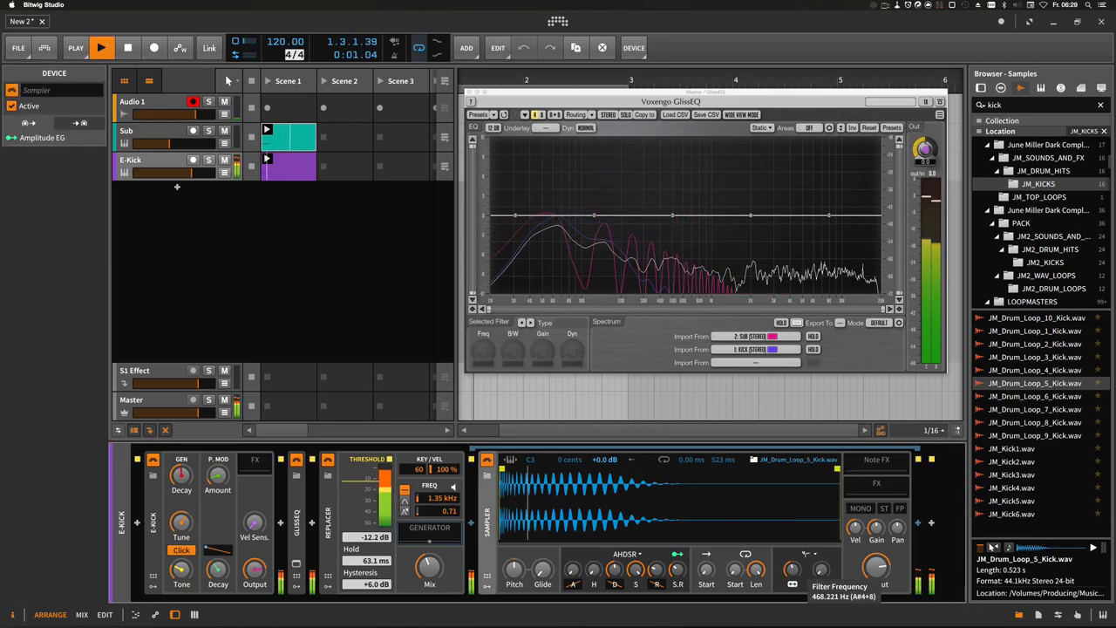
click(101, 47)
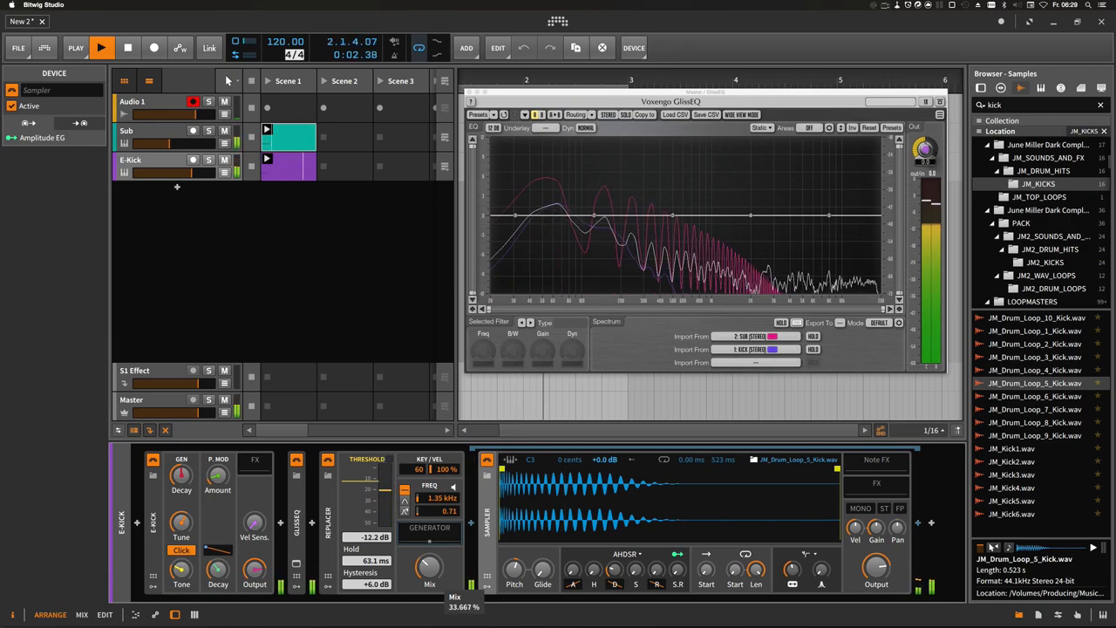
click(103, 48)
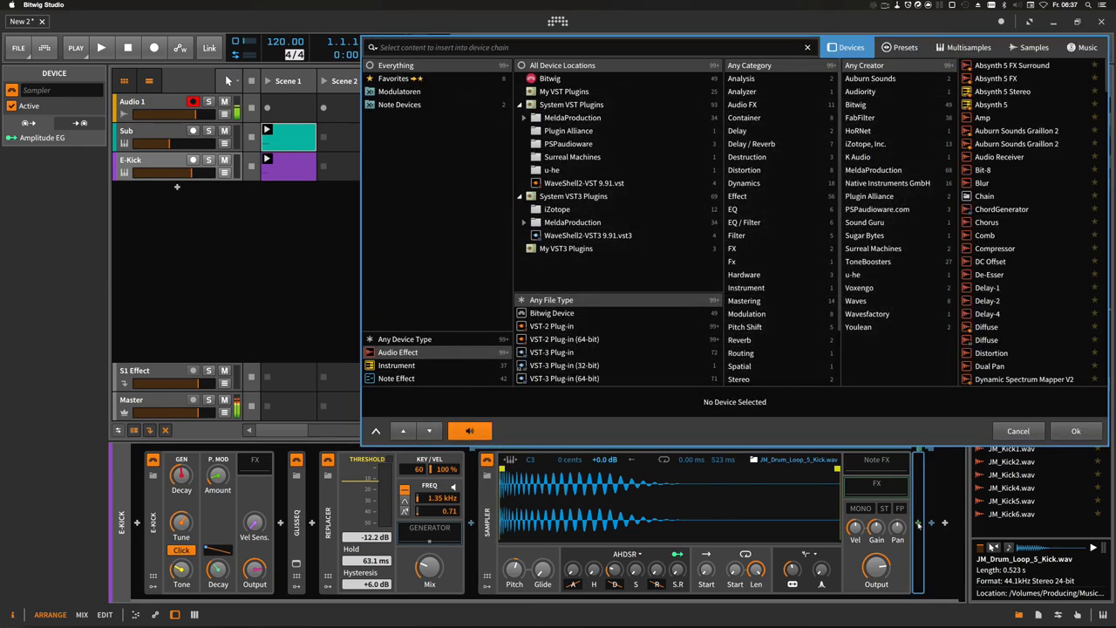
Add a Reverb to the E-Kick and switch to the Sub track's Polysynth devices.
text(reverb)
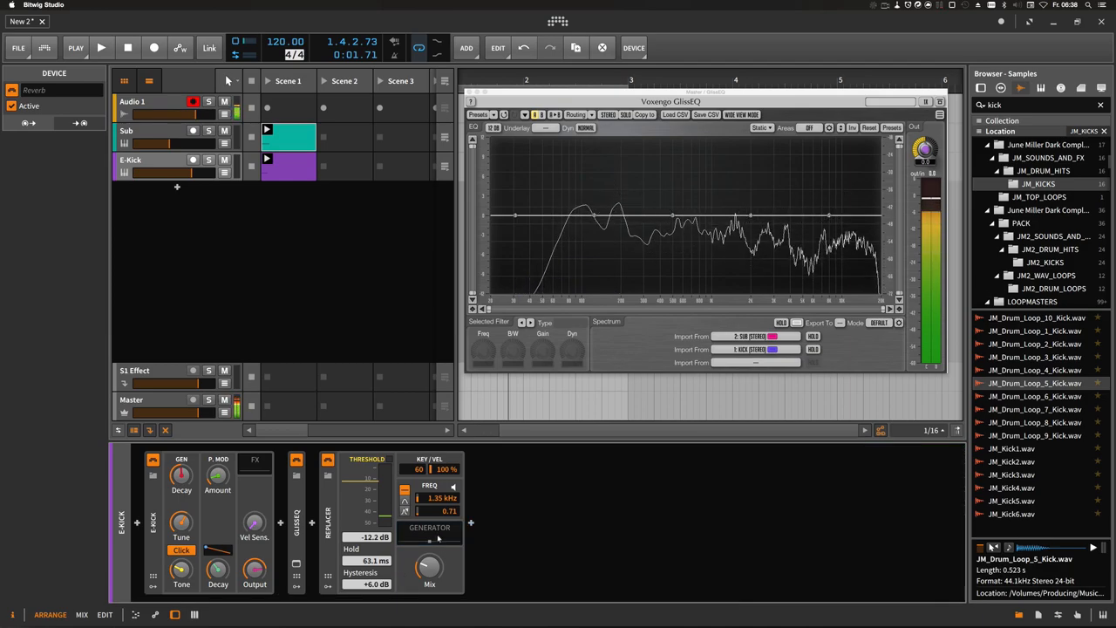
click(130, 159)
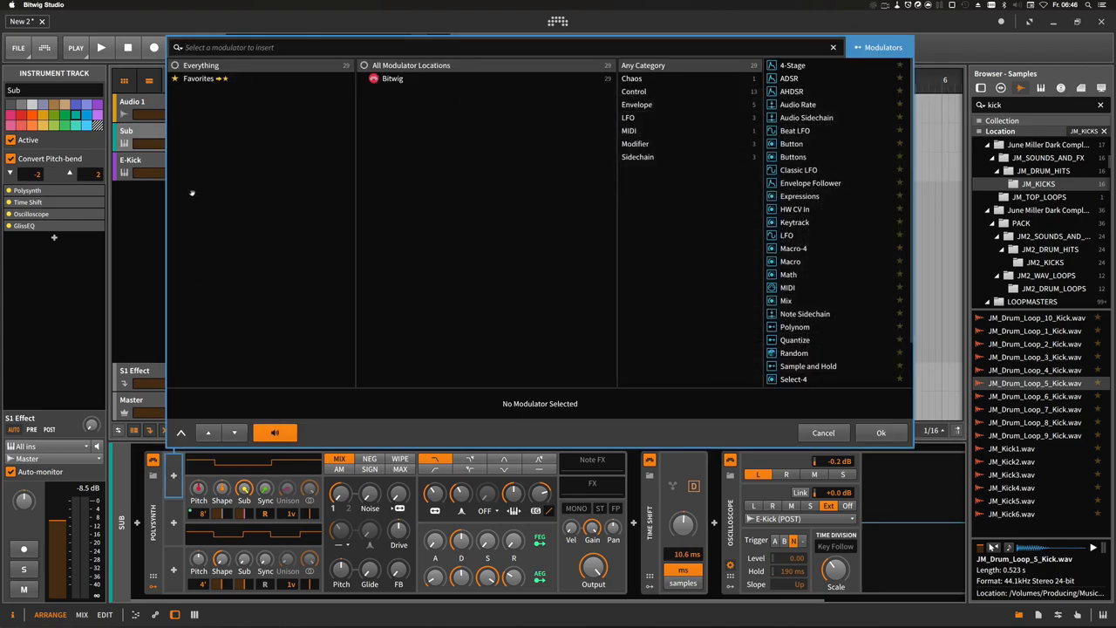
Add an Audio Sidechain modulator fed by E-Kick (POST) and play to watch it respond.
text(audi)
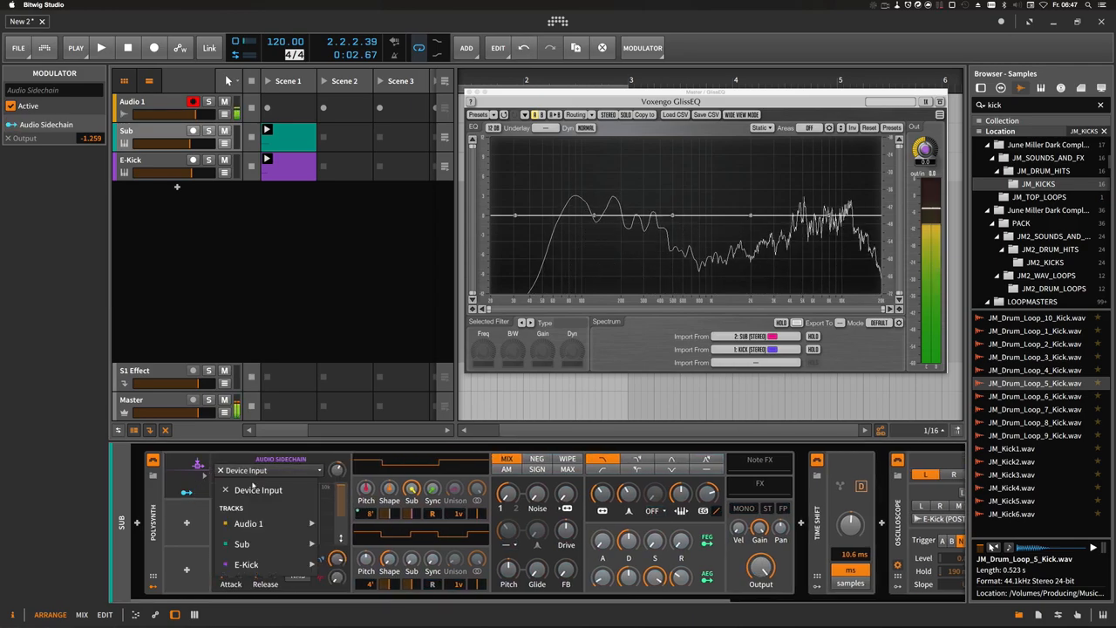
click(247, 565)
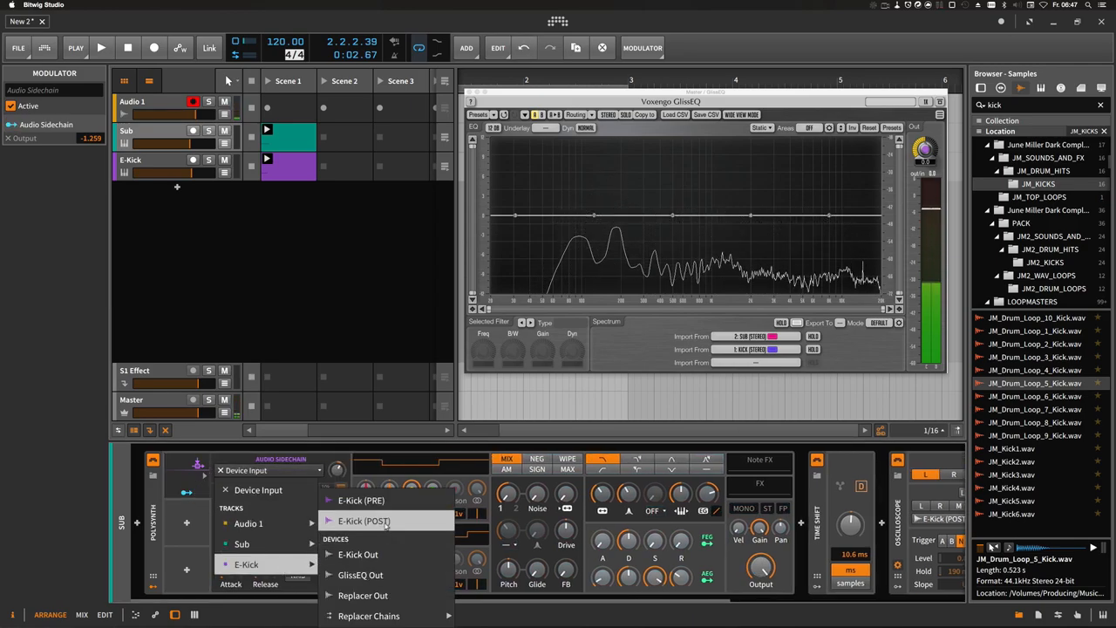
click(363, 520)
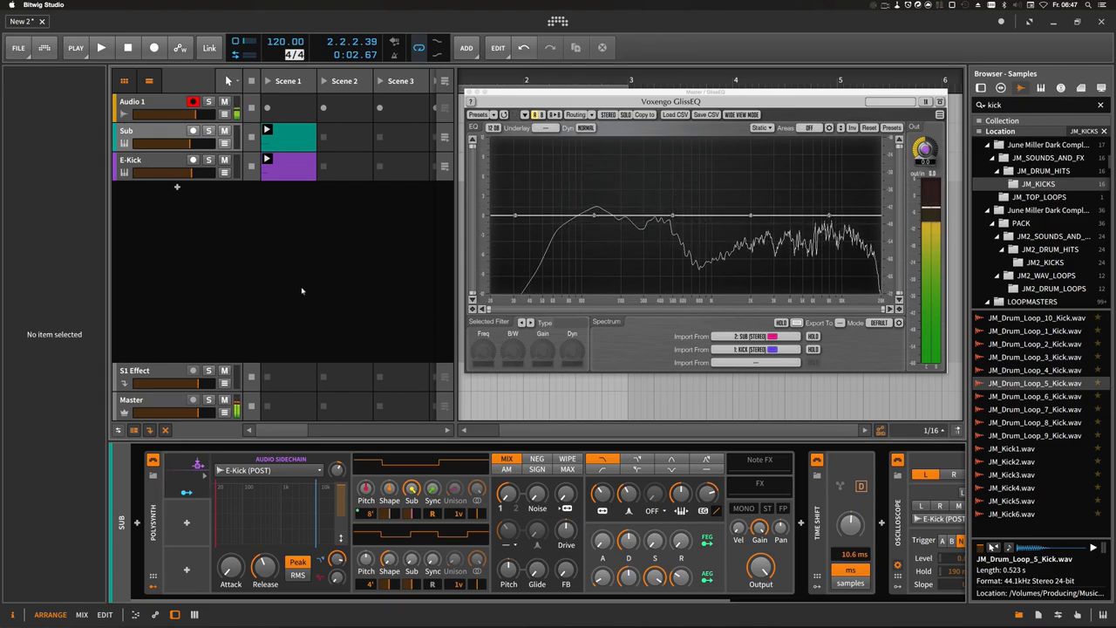
click(101, 47)
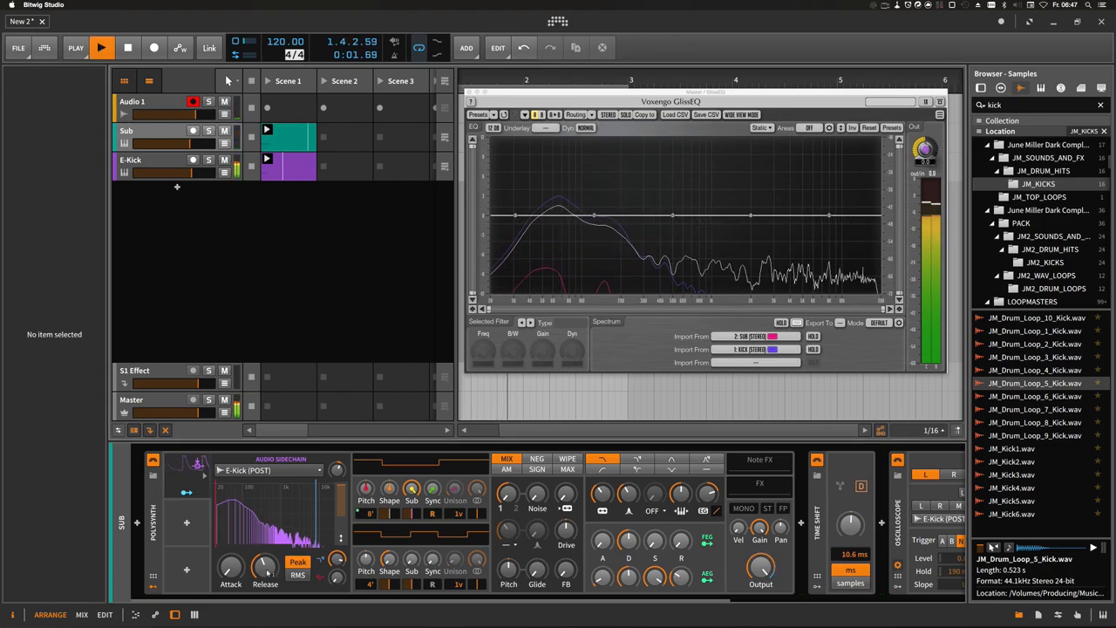